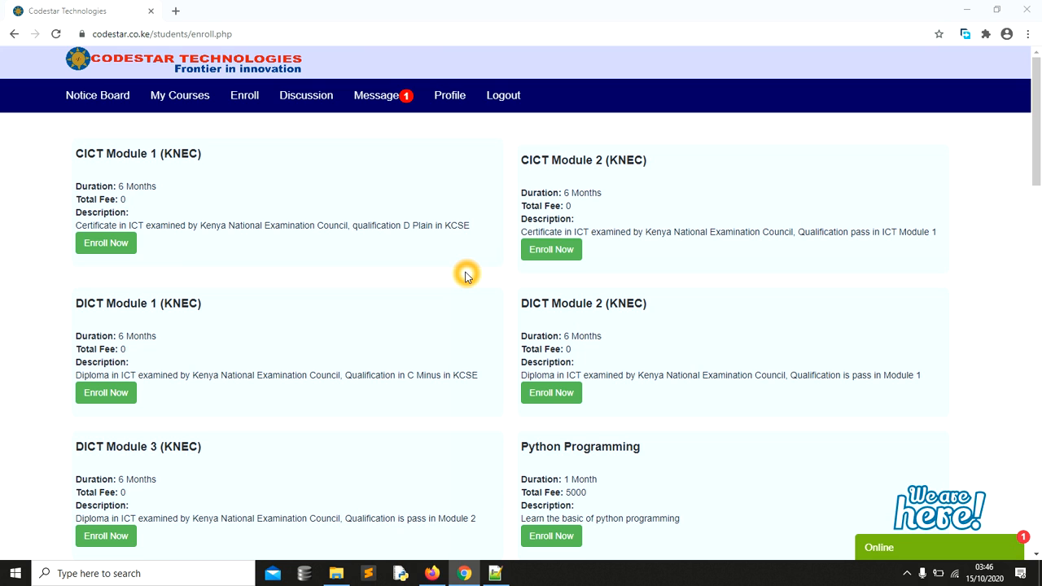
mouse_move(461, 284)
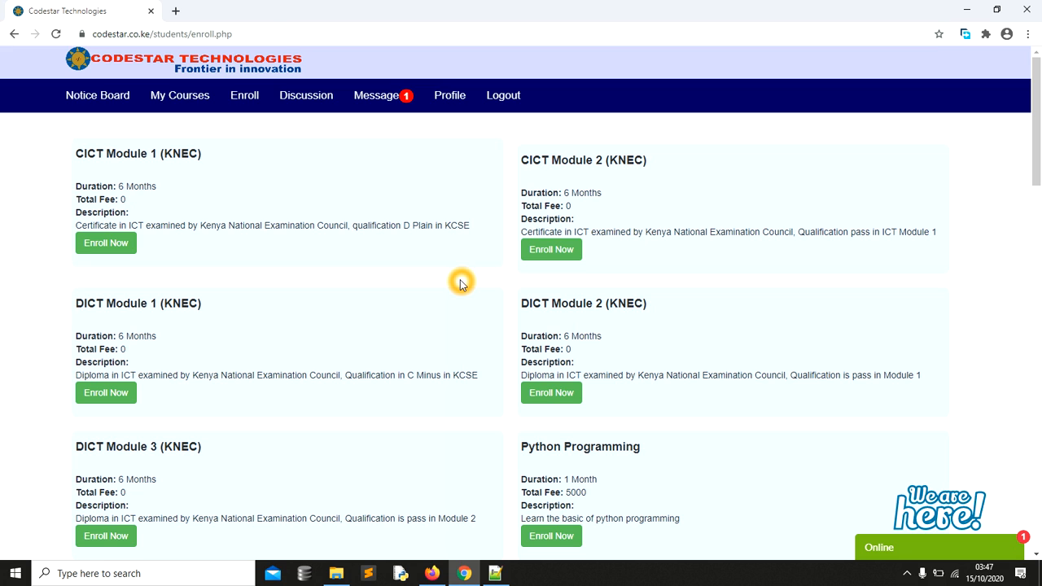
mouse_move(618, 234)
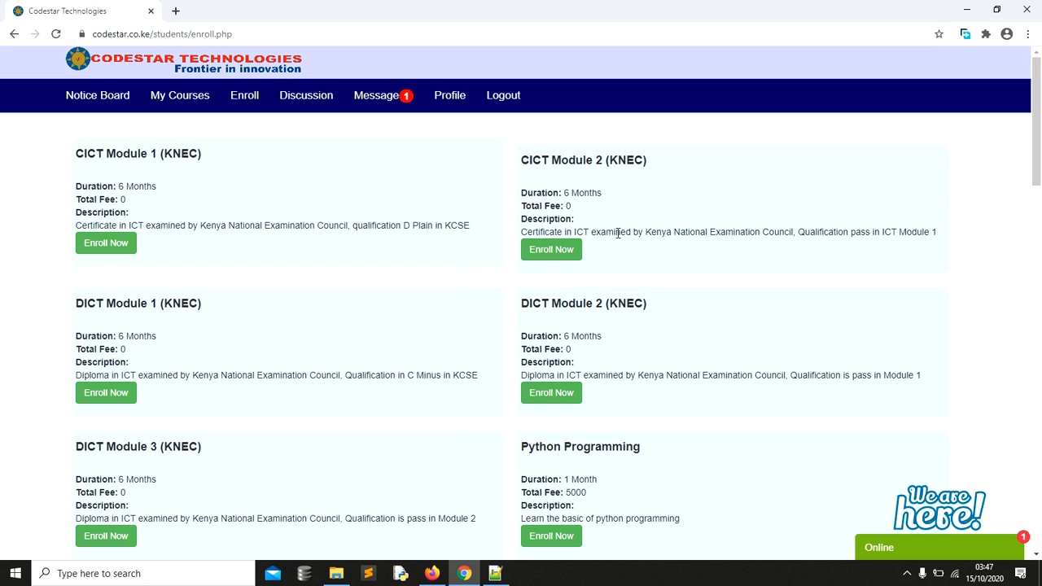
mouse_move(378, 291)
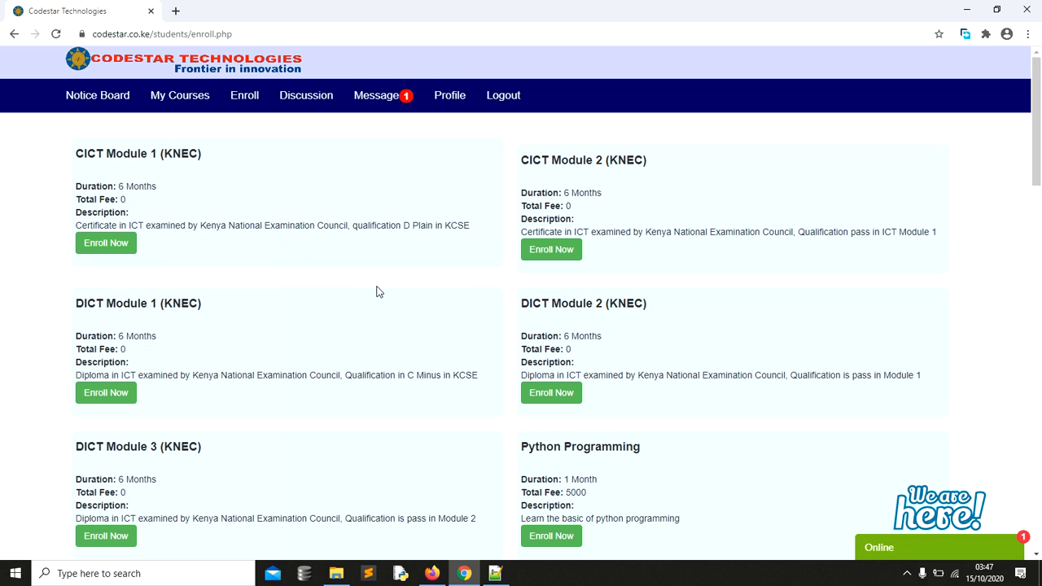
mouse_move(616, 323)
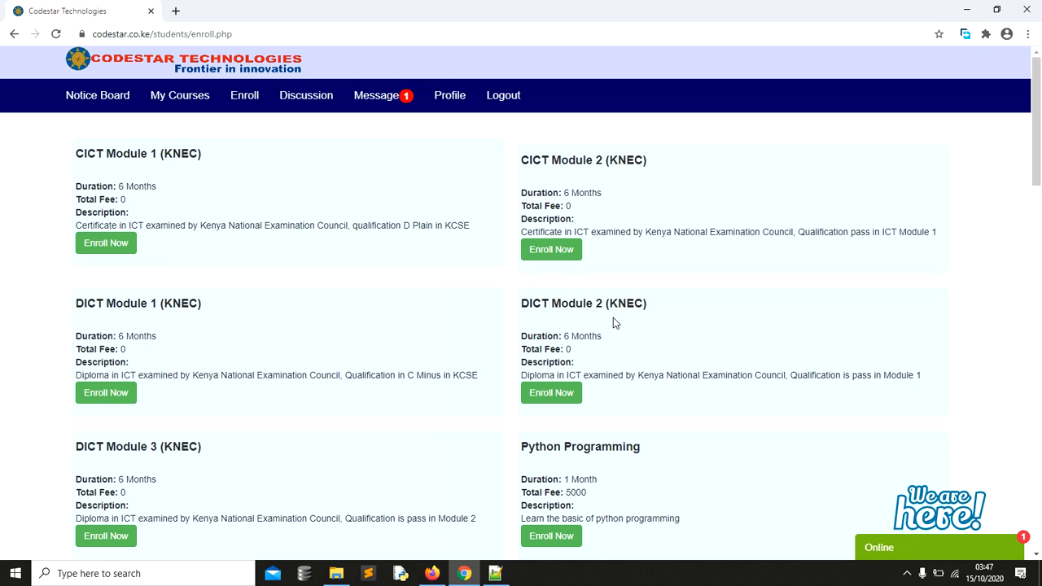
mouse_move(548, 219)
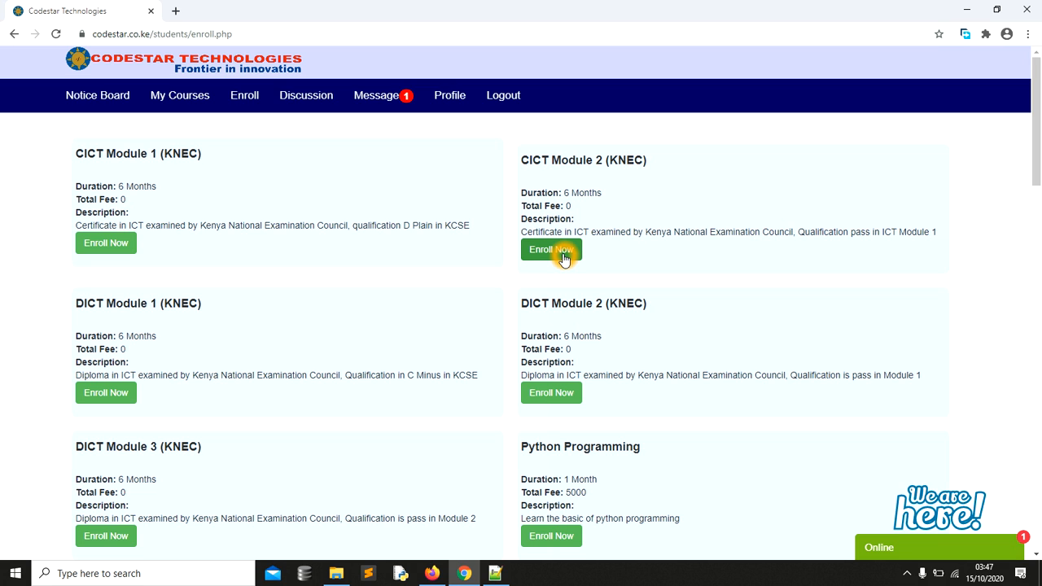
mouse_move(400, 124)
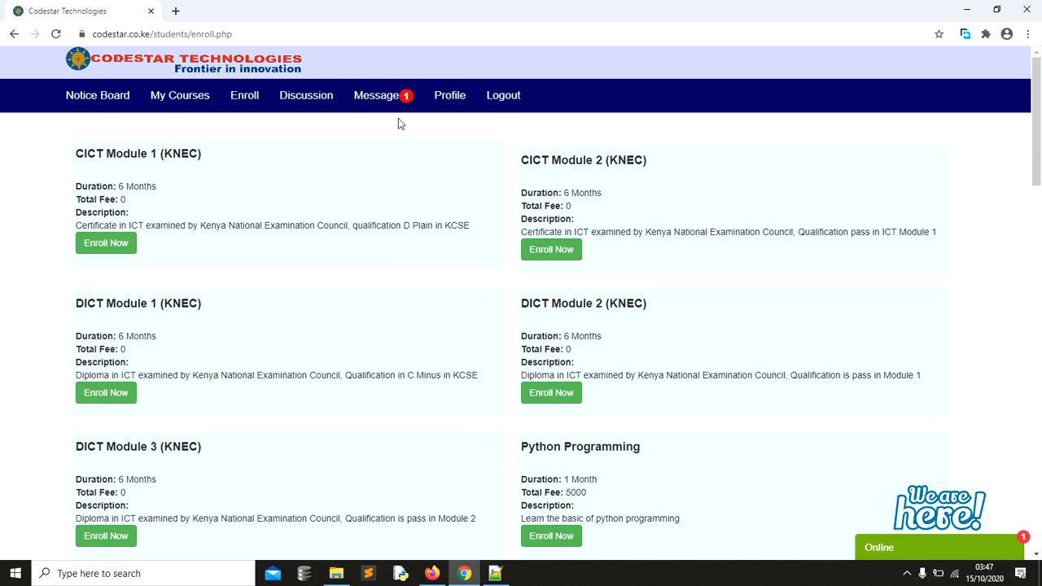
Go through My Courses and CICT Module 1 to view the Computer Maths Certificate notes
left_click(180, 96)
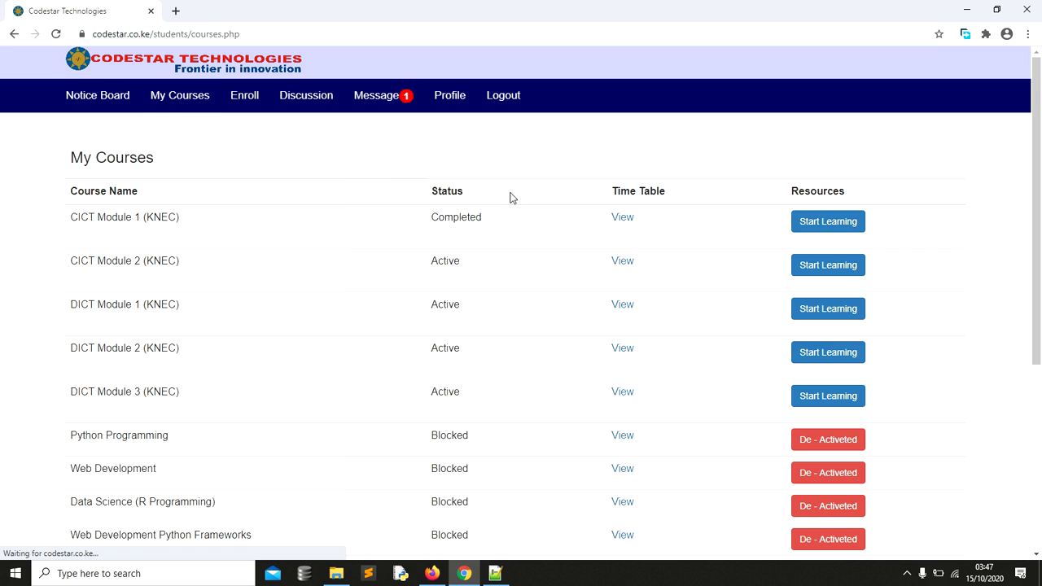
left_click(828, 221)
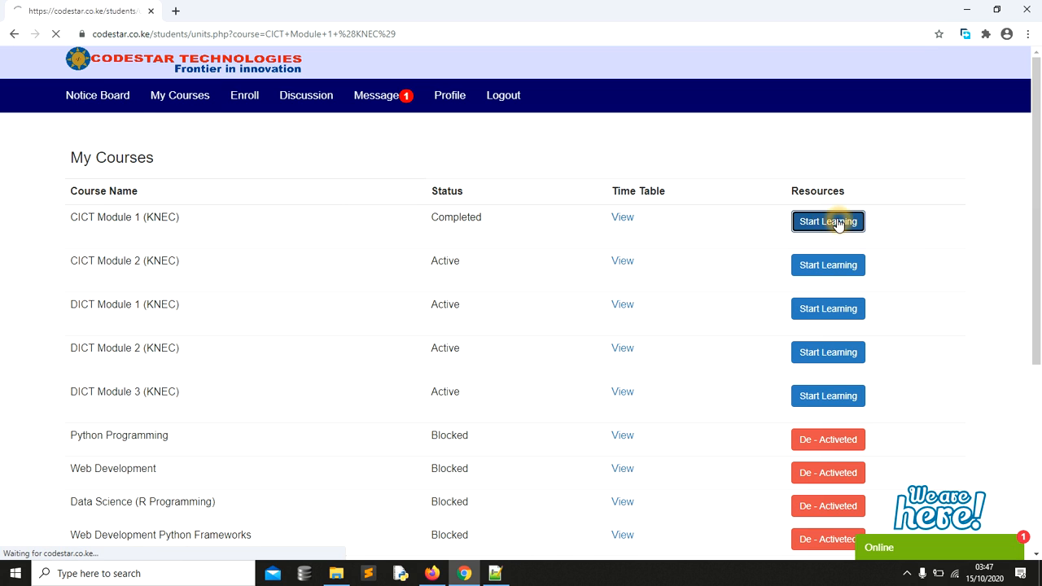
left_click(829, 222)
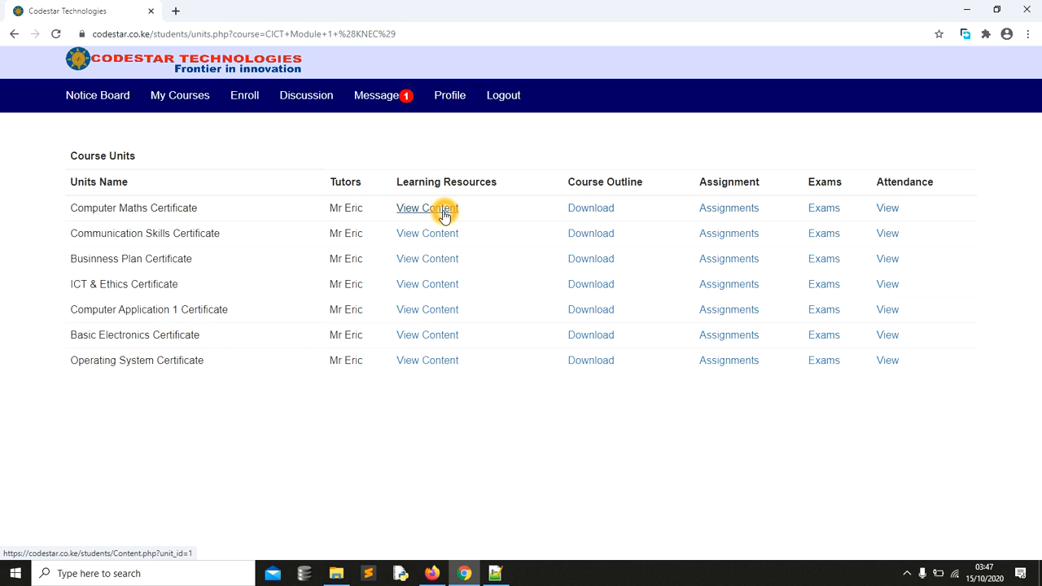
left_click(427, 207)
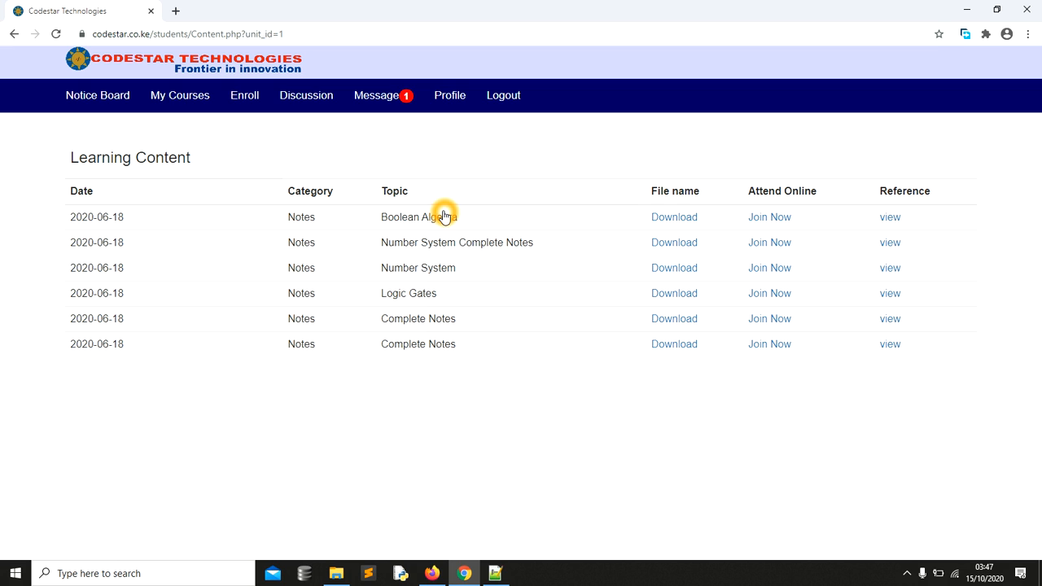
mouse_move(459, 210)
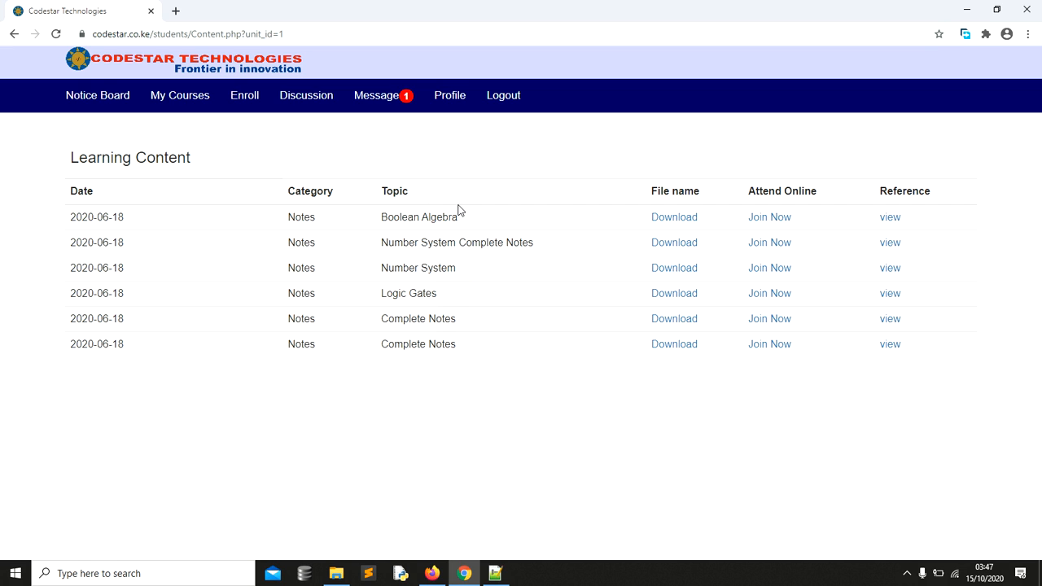
mouse_move(685, 237)
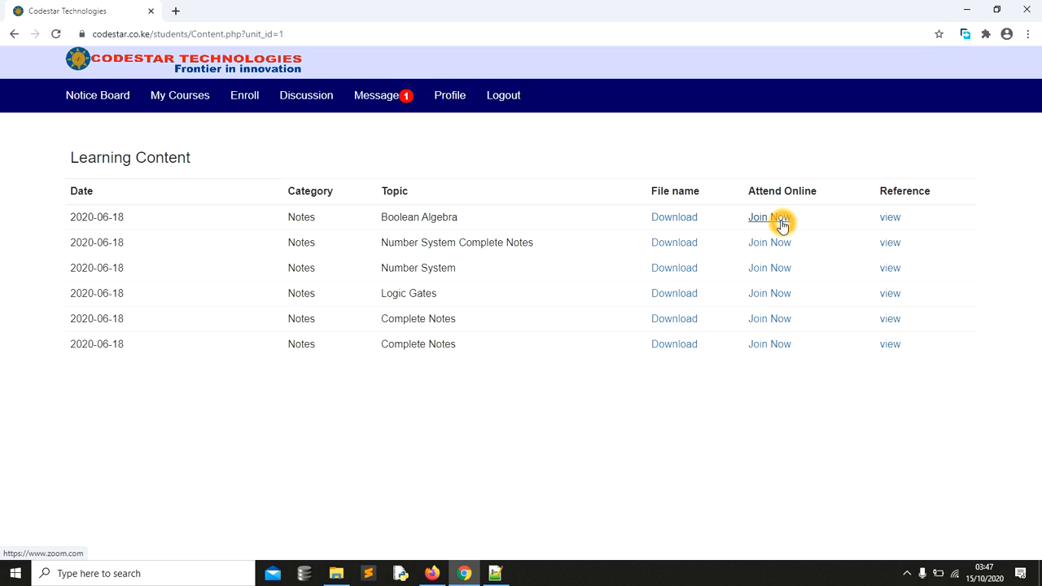
mouse_move(786, 195)
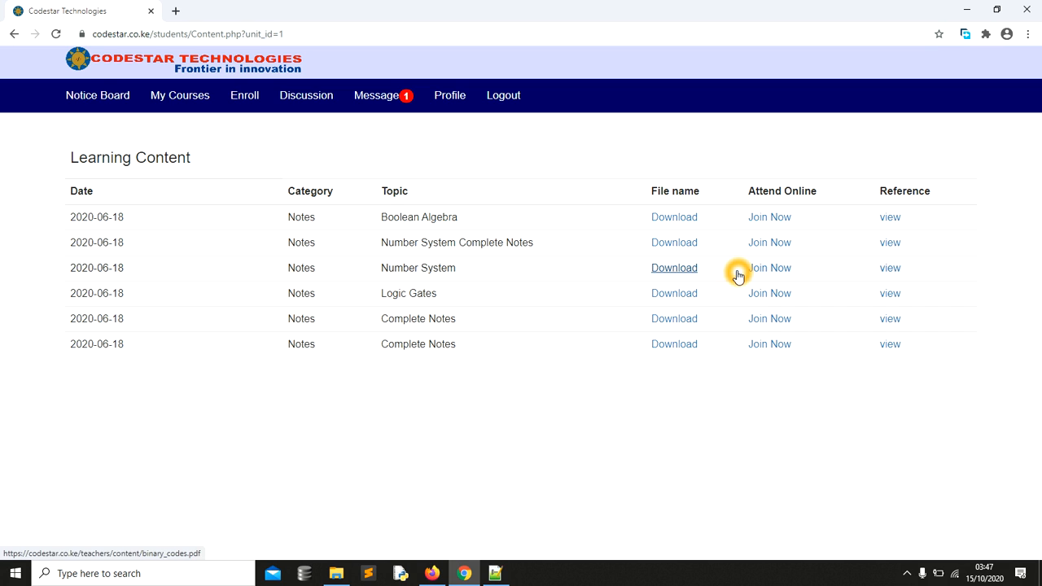
mouse_move(975, 160)
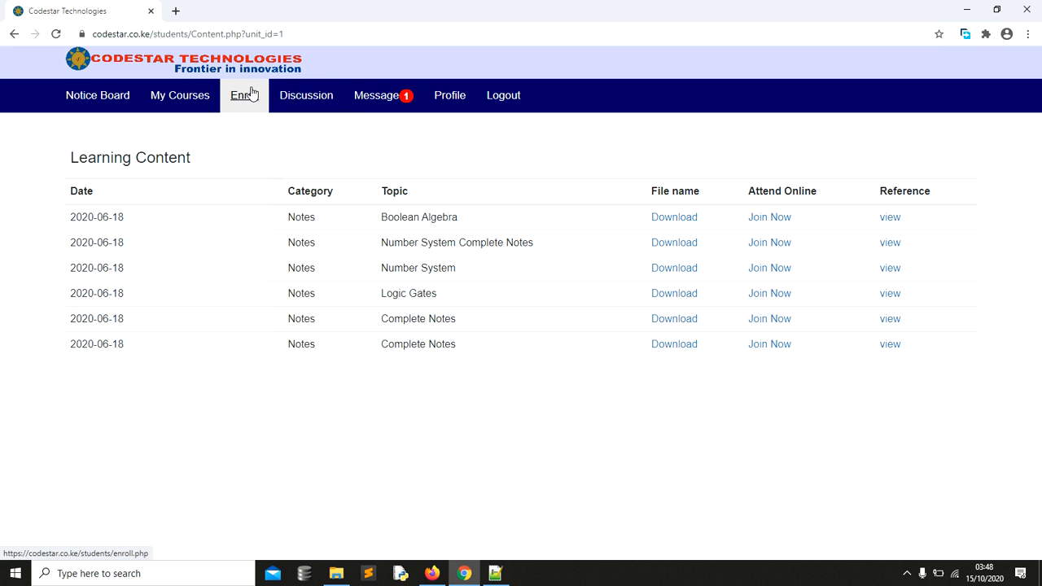
Return to the Enroll catalogue and highlight the Web Development and Data Science (R Programming) titles
left_click(243, 96)
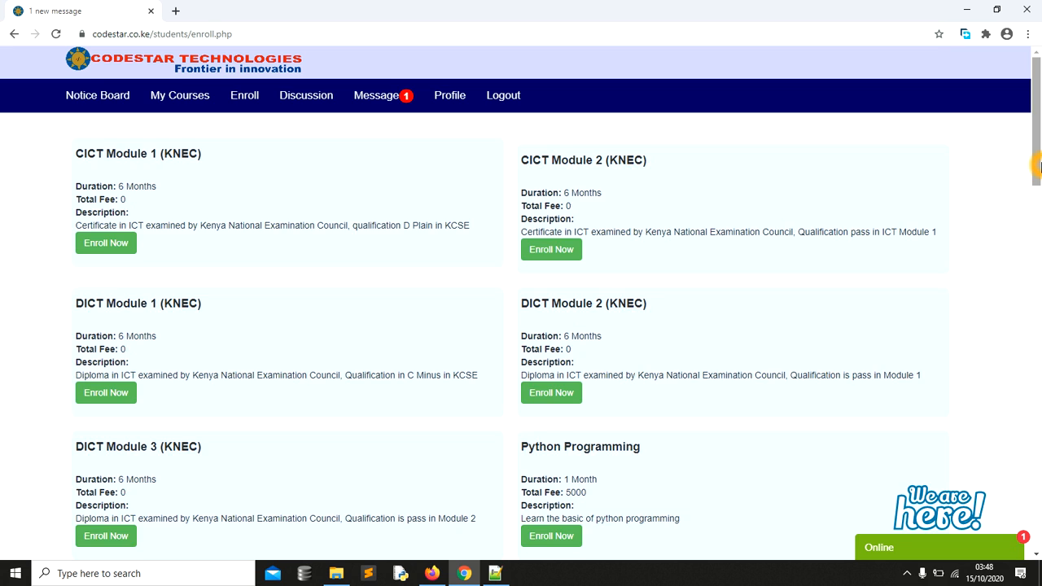
scroll("down", 3)
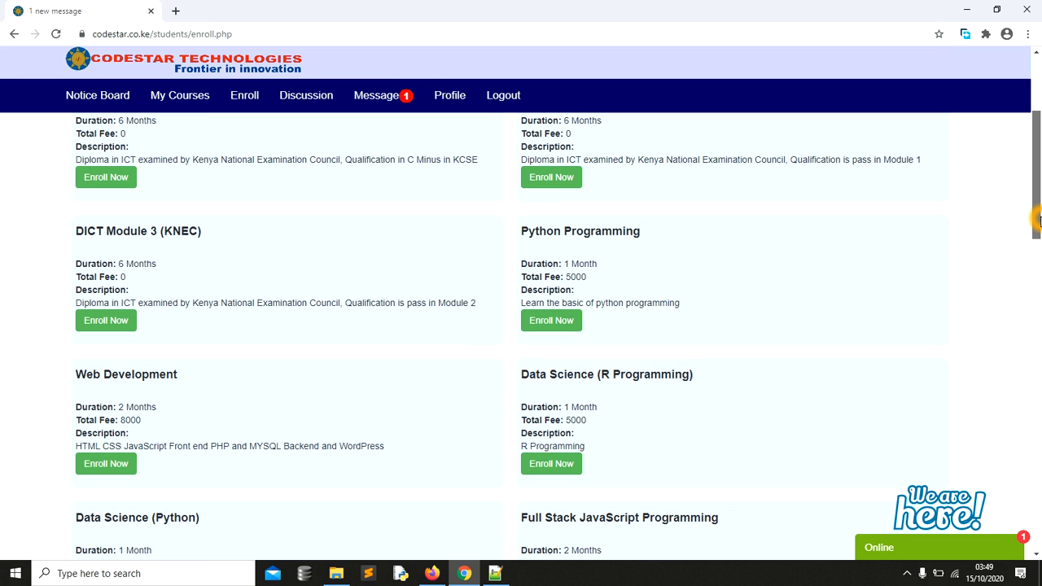
double_click(612, 231)
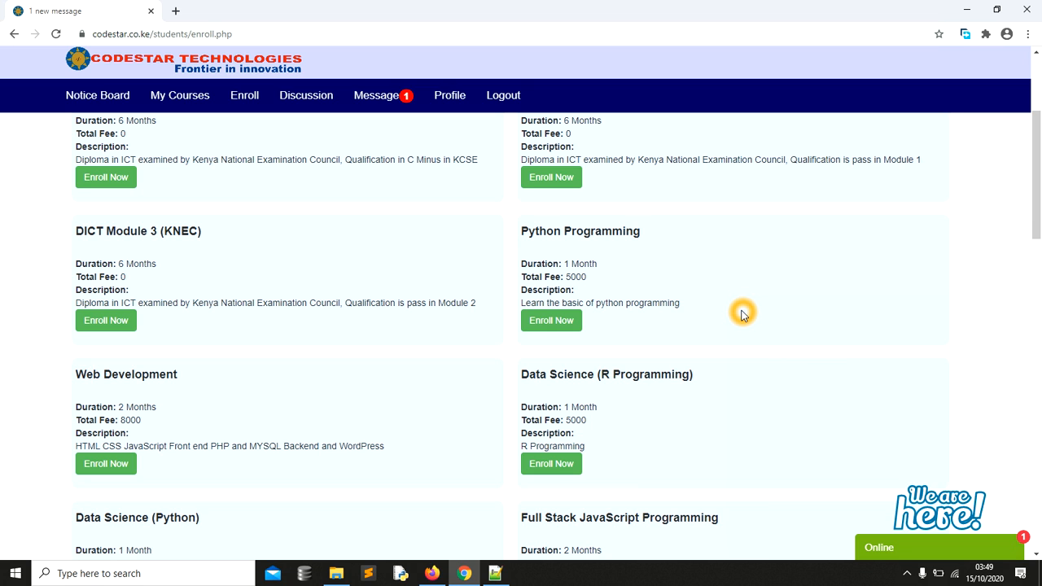
mouse_move(653, 283)
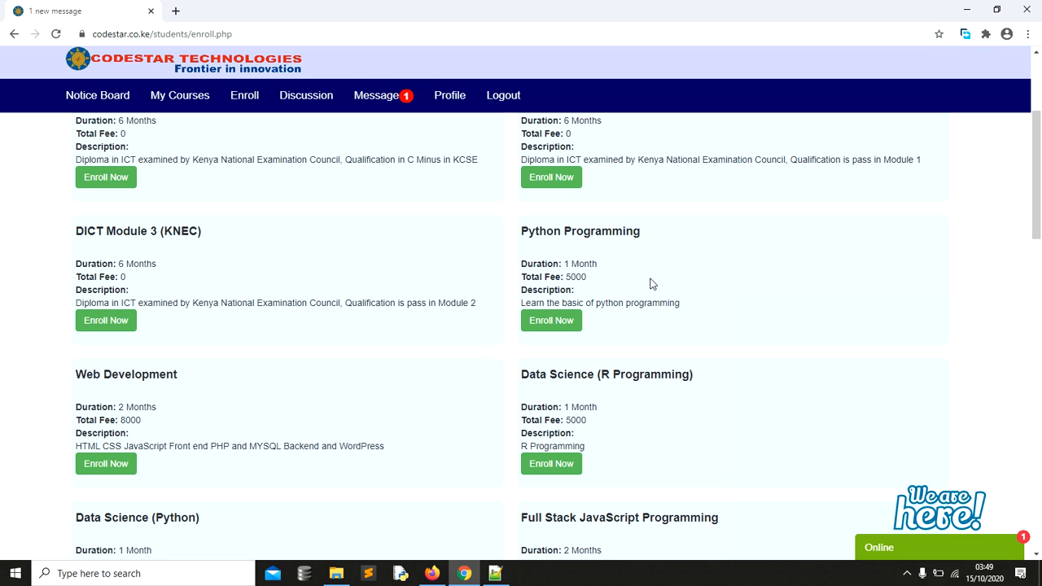
mouse_move(667, 329)
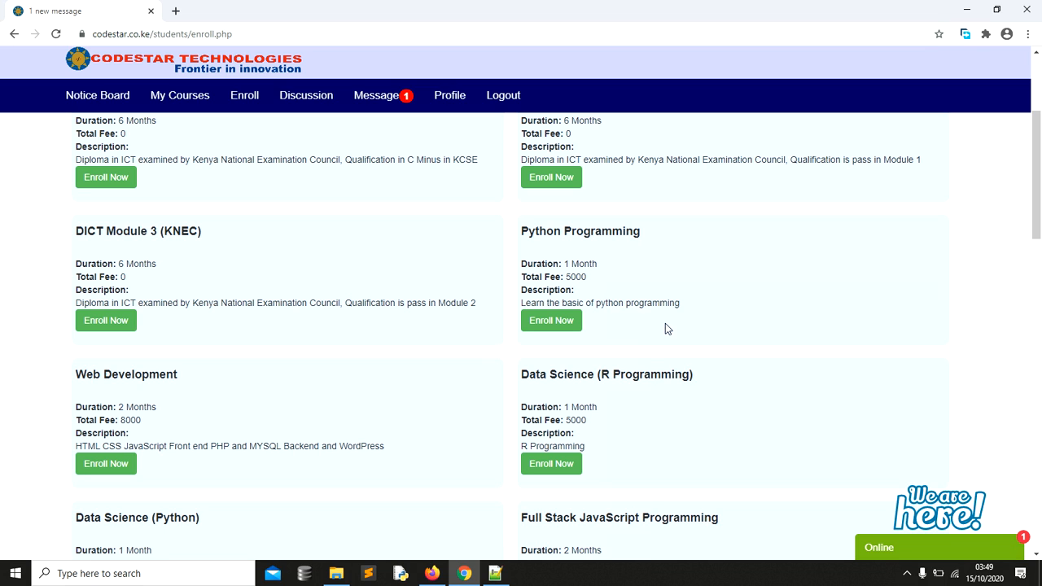
mouse_move(639, 294)
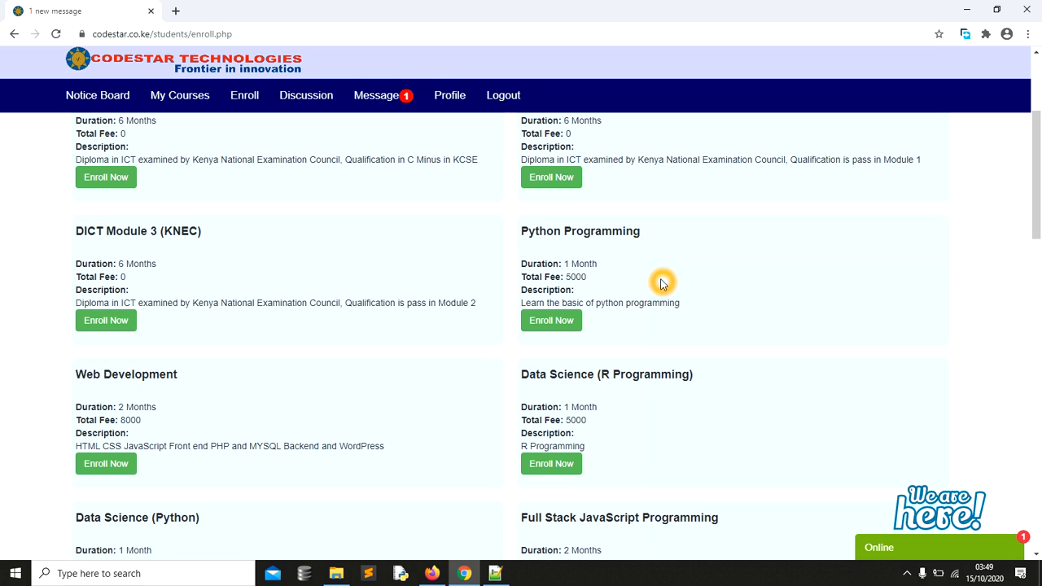
mouse_move(672, 284)
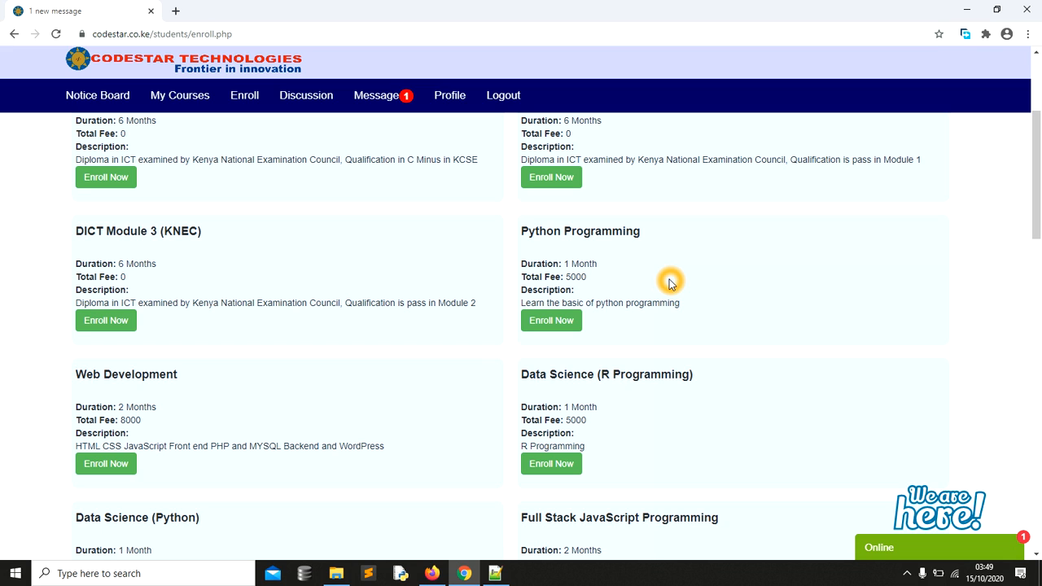
mouse_move(585, 398)
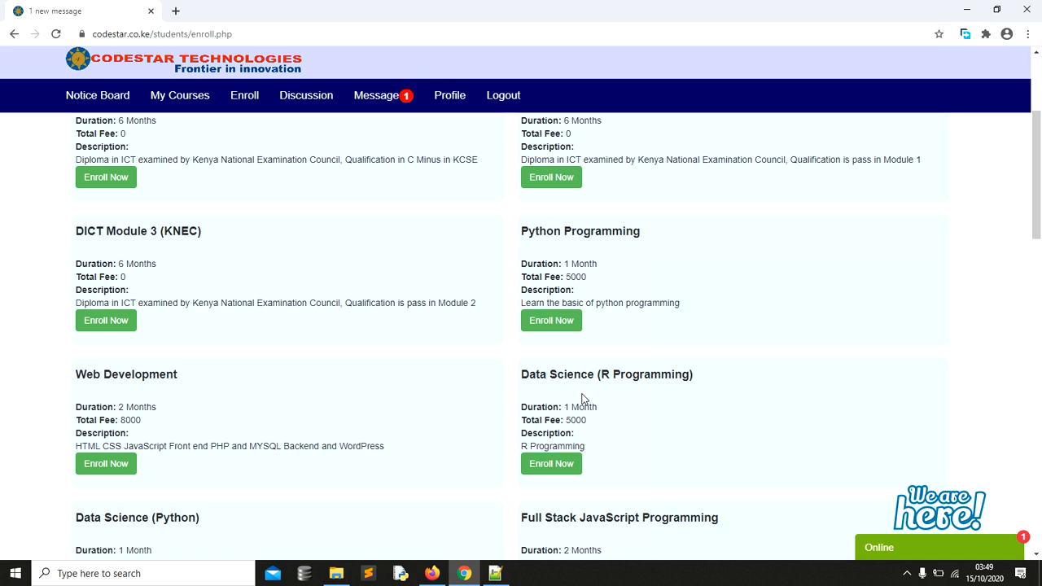
mouse_move(603, 196)
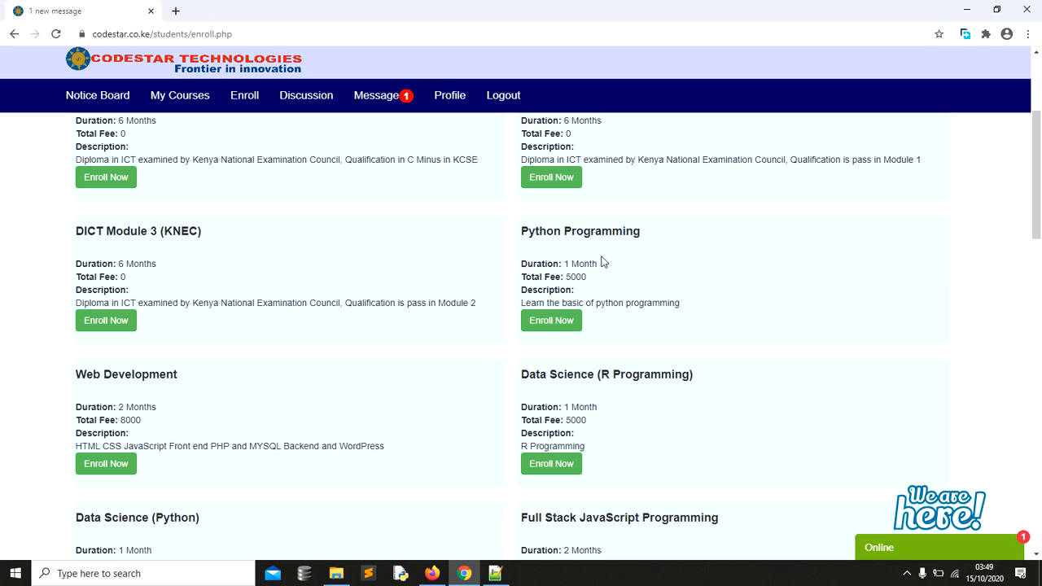
mouse_move(685, 375)
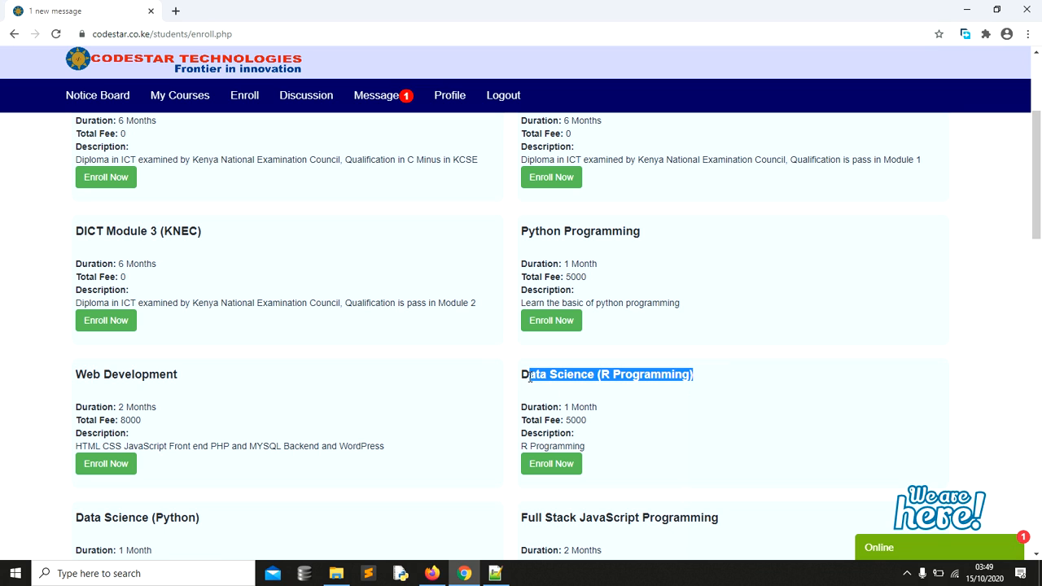
double_click(605, 375)
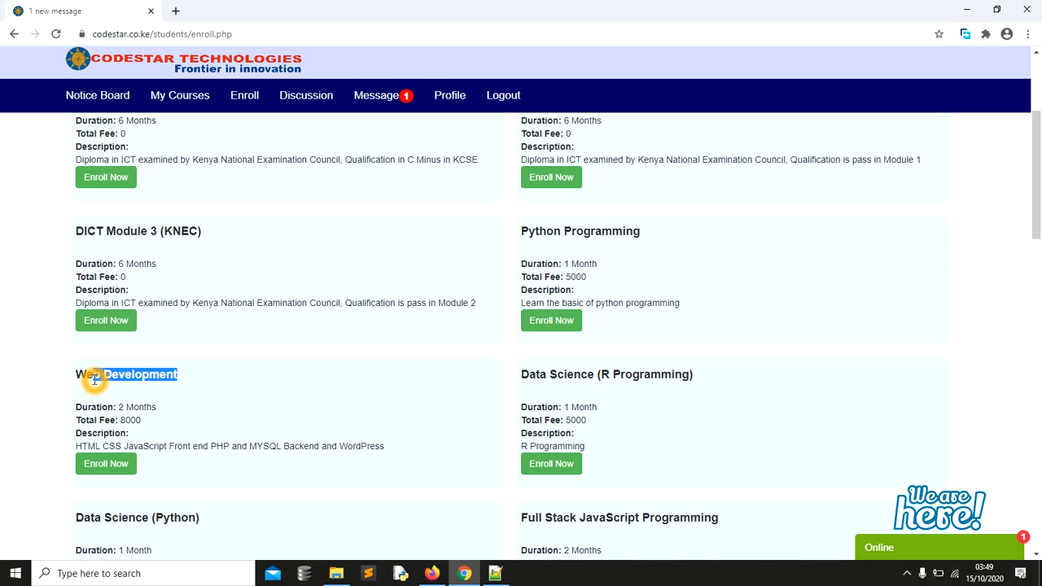
mouse_move(441, 423)
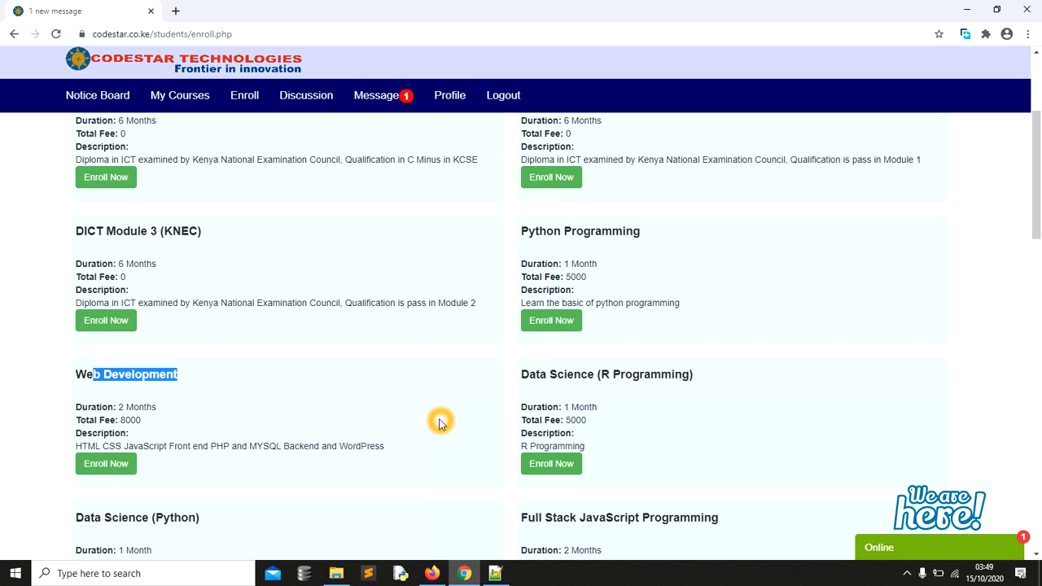
mouse_move(386, 100)
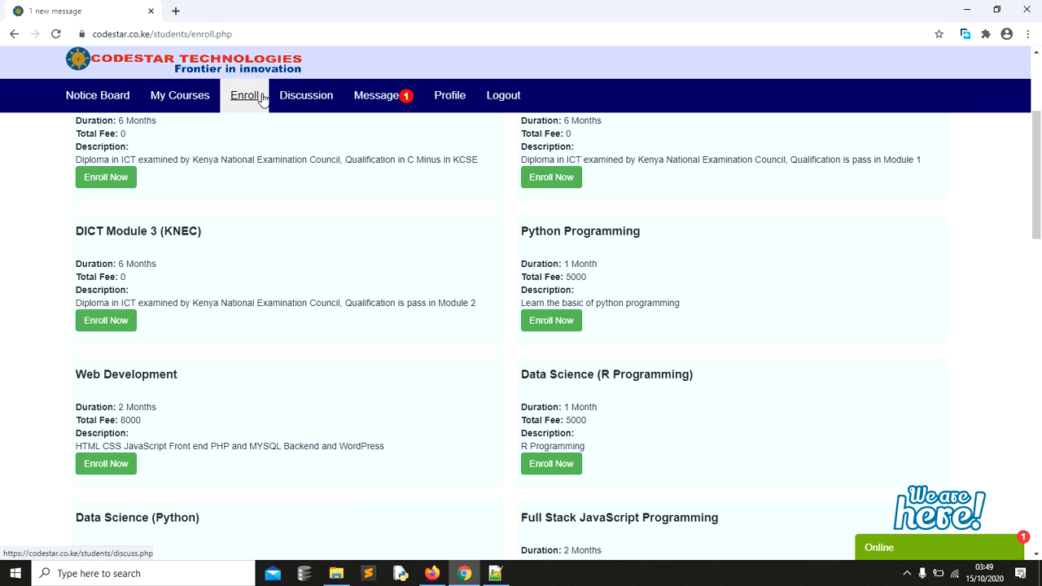
left_click(244, 95)
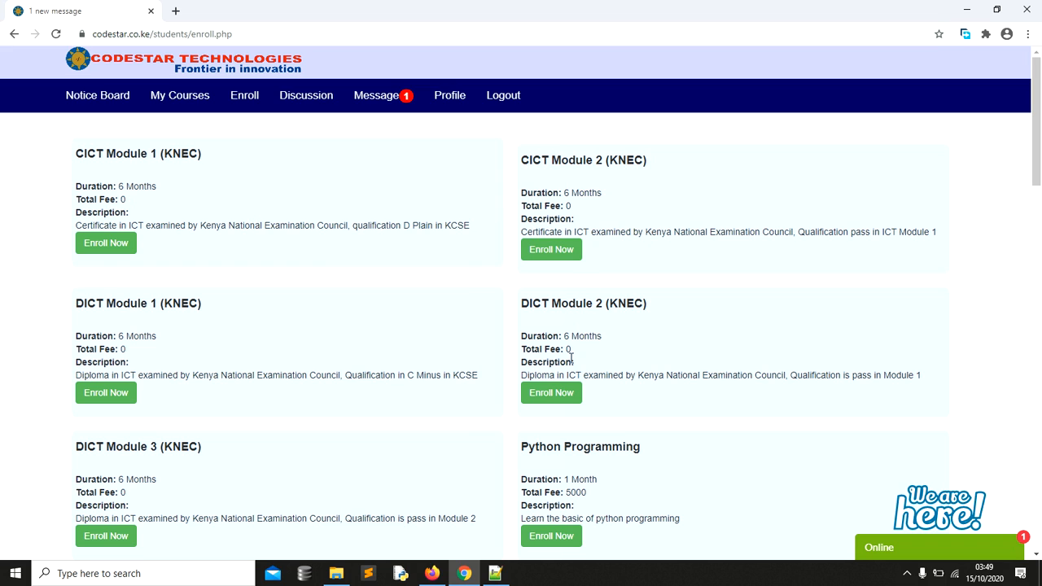
mouse_move(469, 281)
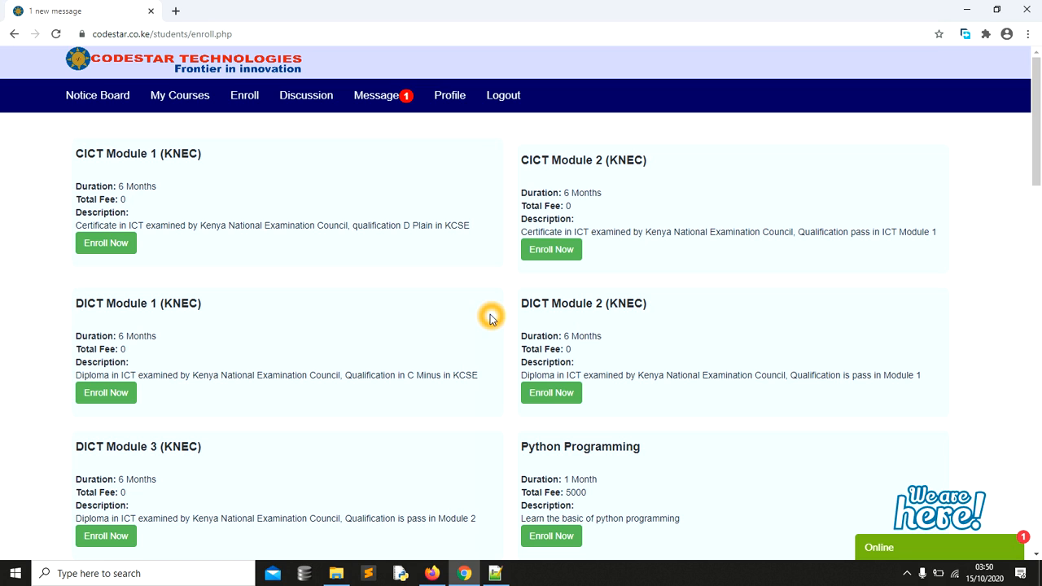
mouse_move(576, 329)
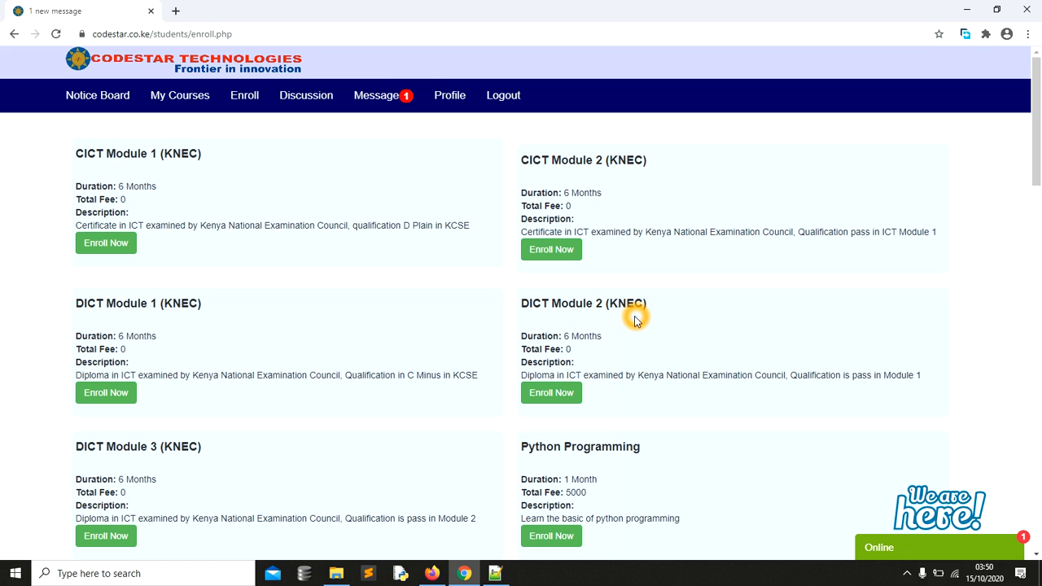
mouse_move(626, 304)
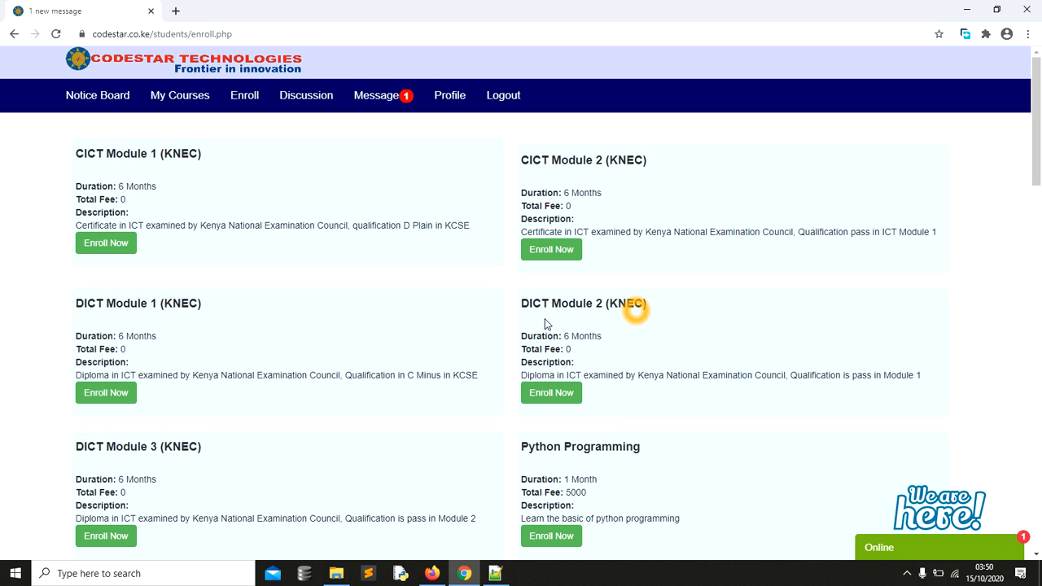
mouse_move(460, 339)
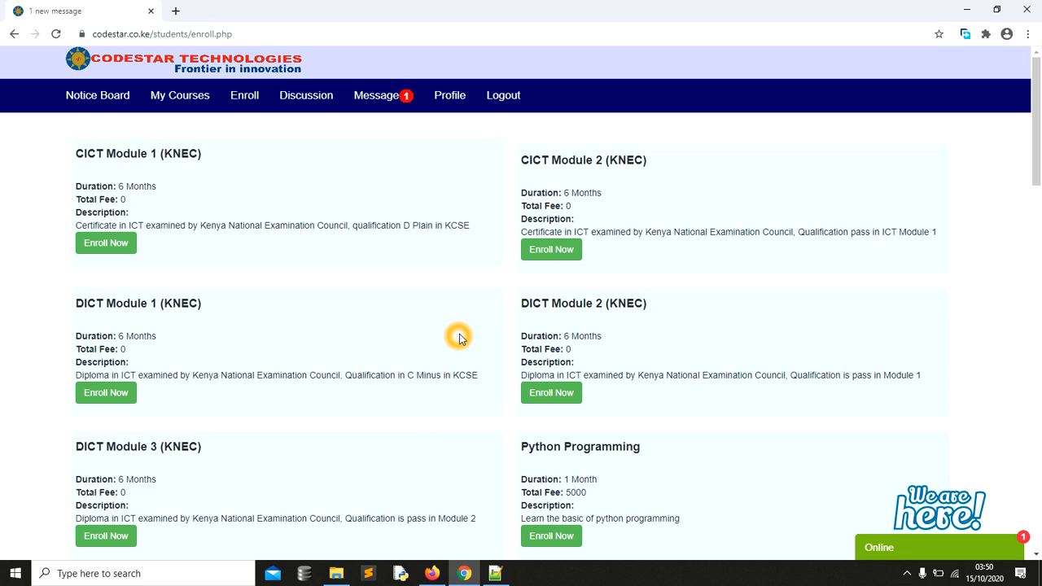
mouse_move(464, 331)
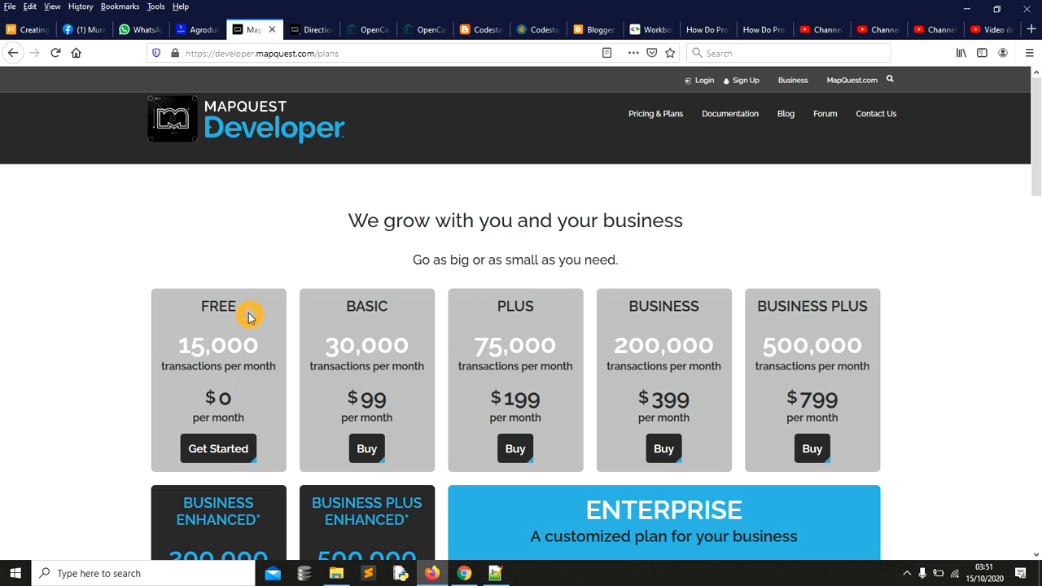
mouse_move(264, 212)
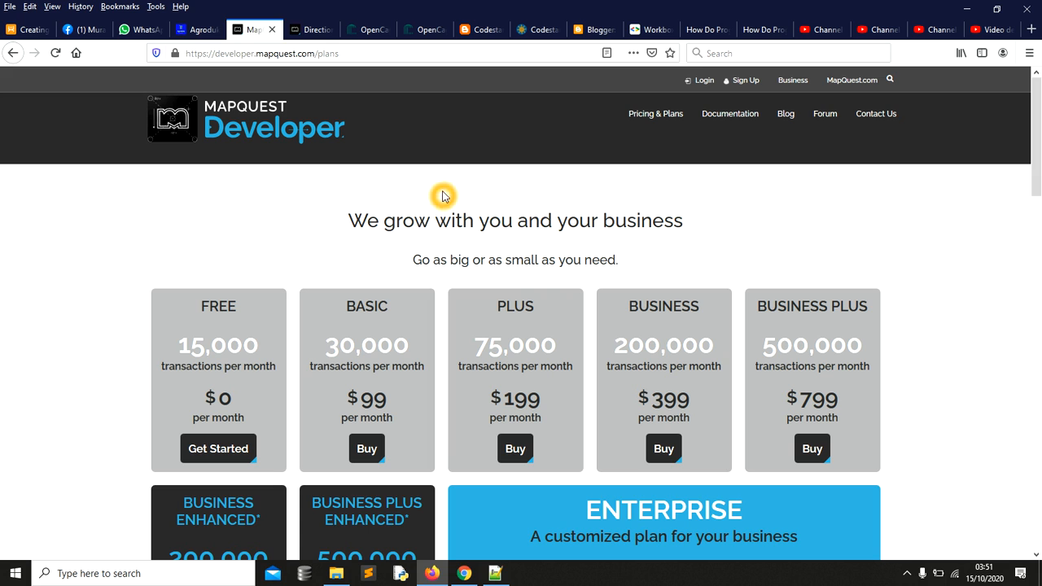
mouse_move(393, 148)
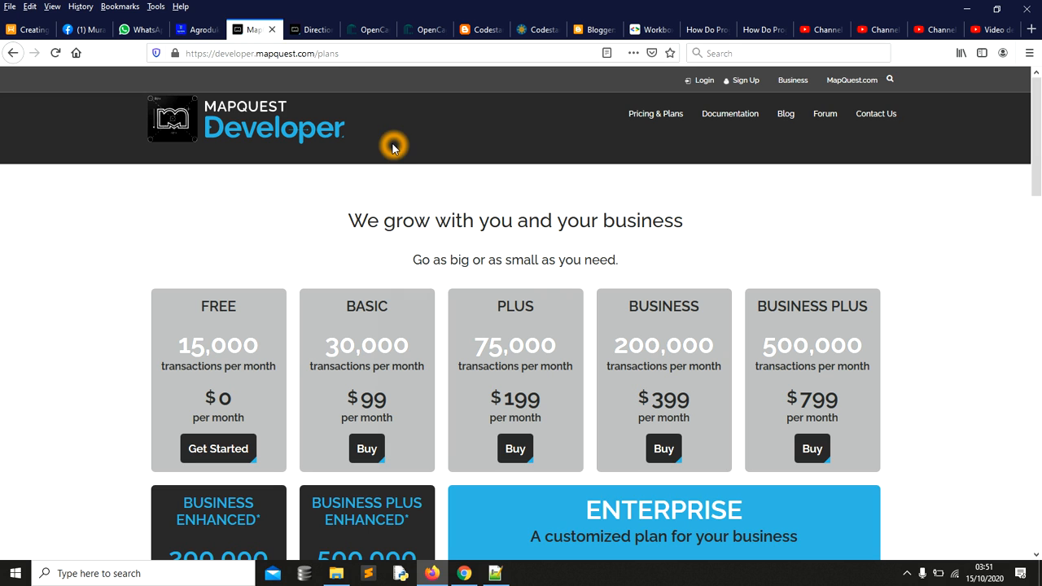
mouse_move(315, 197)
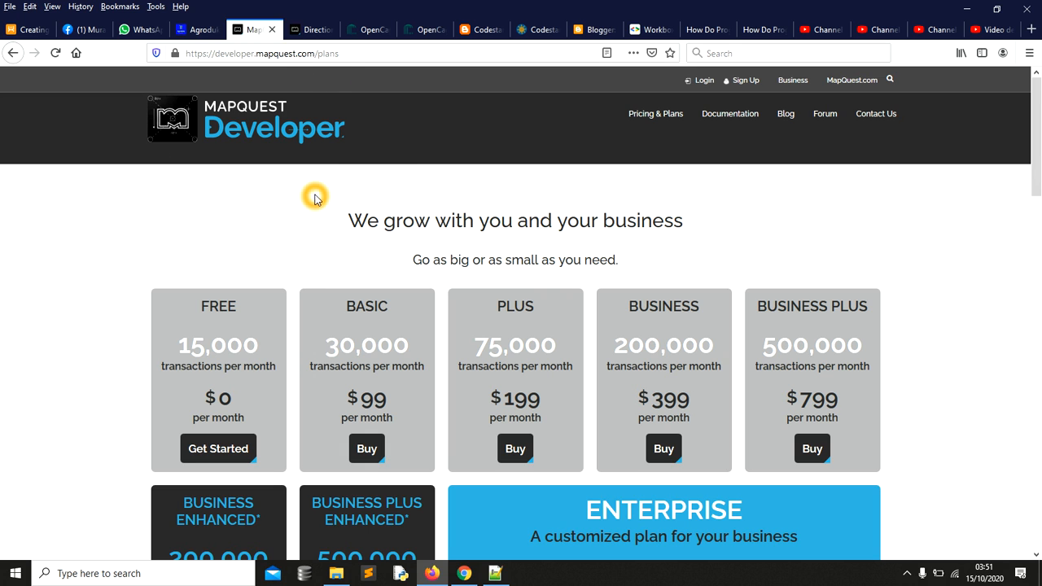
mouse_move(395, 196)
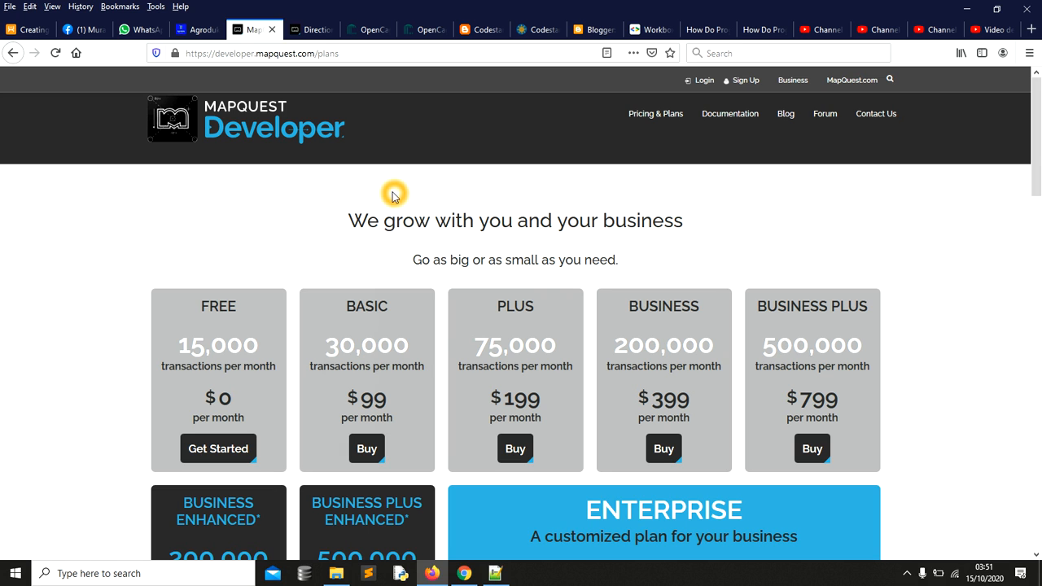
mouse_move(383, 208)
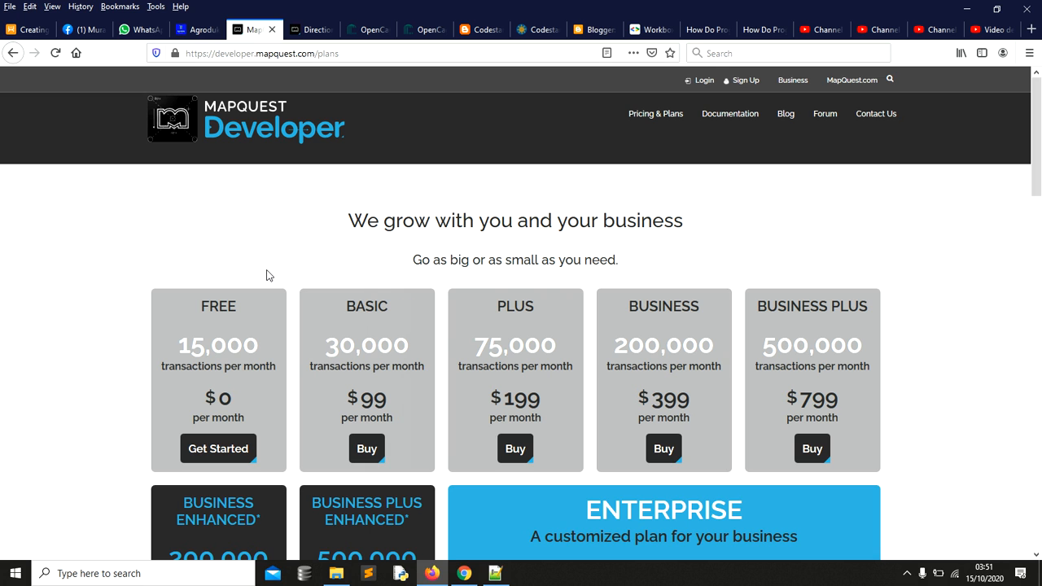
mouse_move(271, 132)
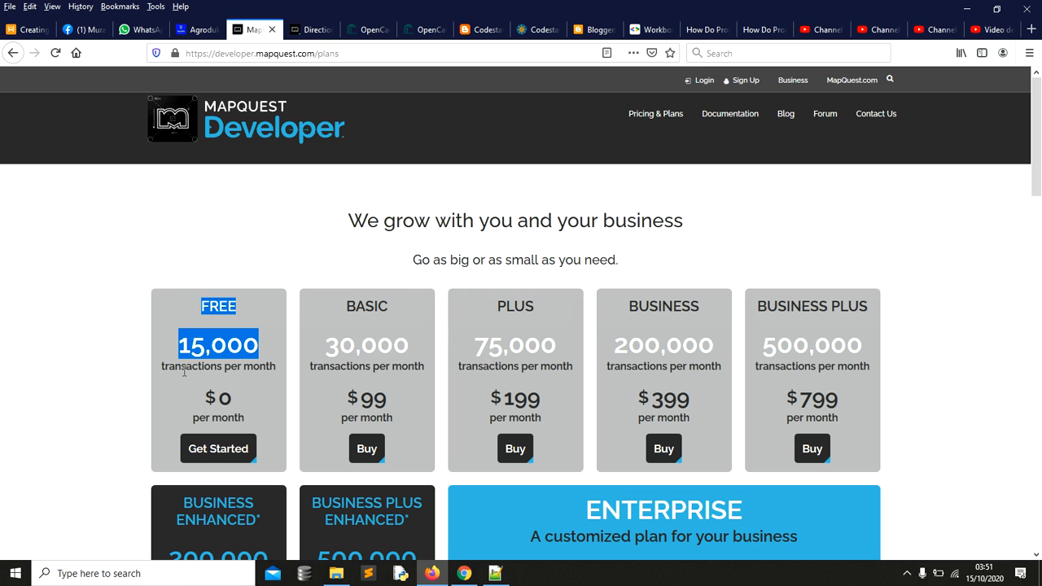
mouse_move(232, 454)
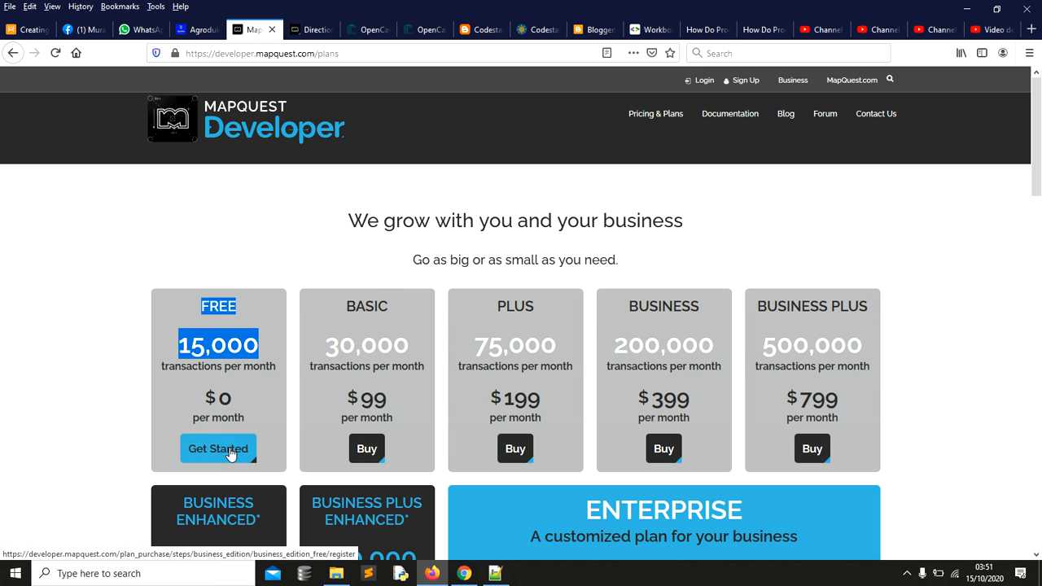
Select the FREE 15,000-transaction plan, view the Directions API, then switch to OpenCage
left_click(218, 448)
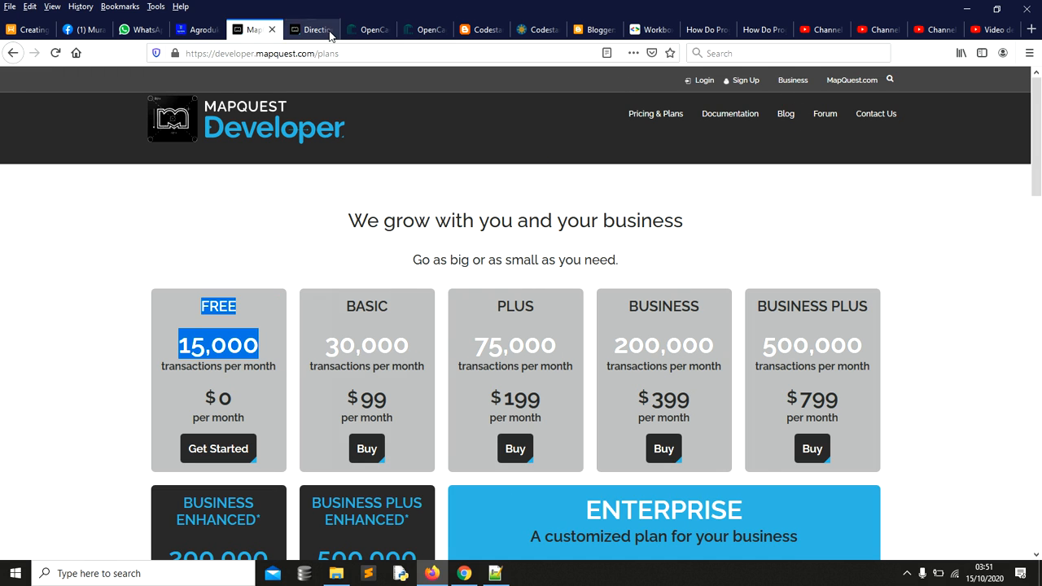
left_click(316, 30)
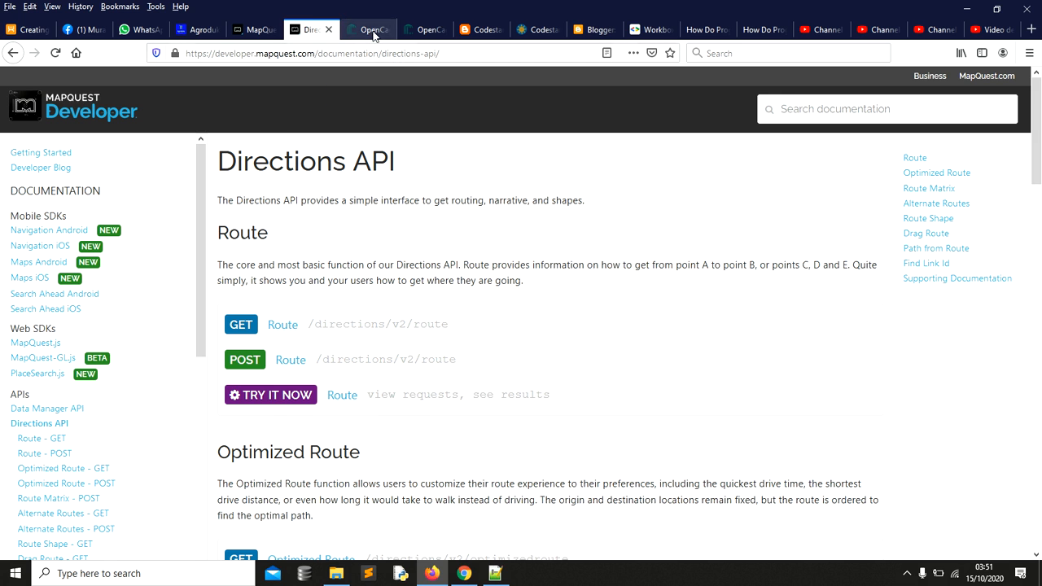
left_click(368, 29)
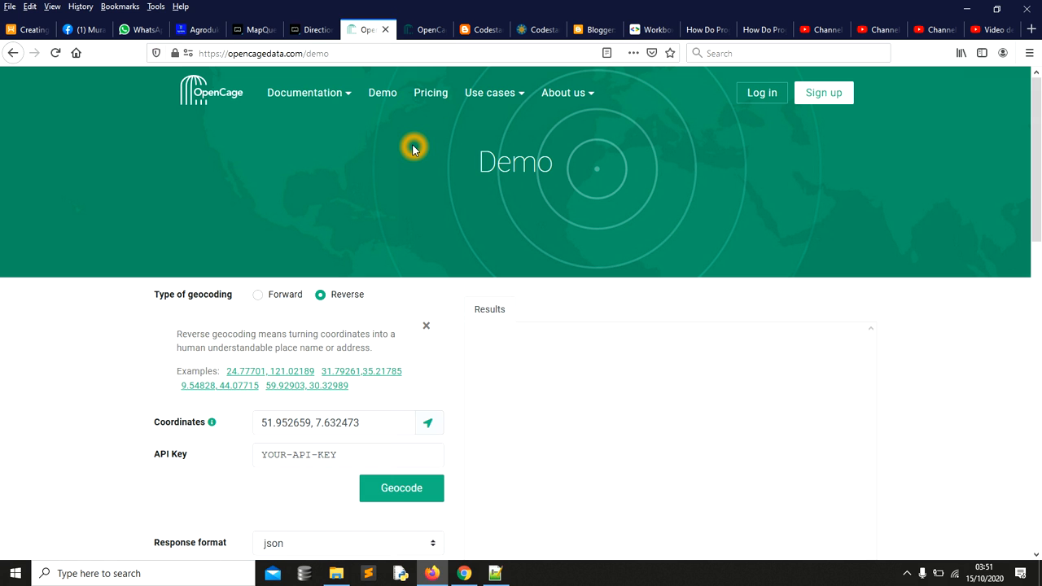
mouse_move(279, 53)
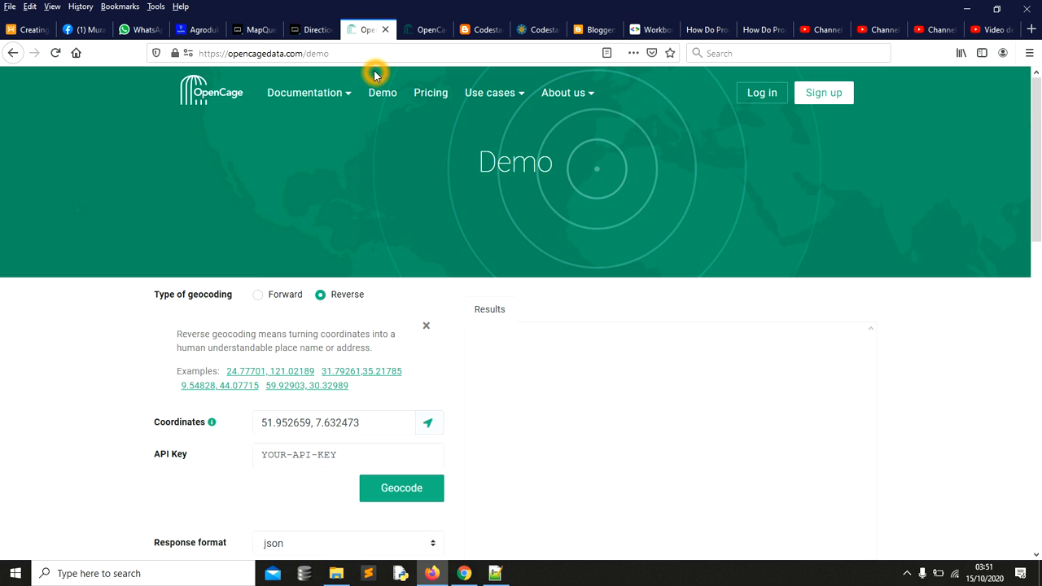
mouse_move(346, 52)
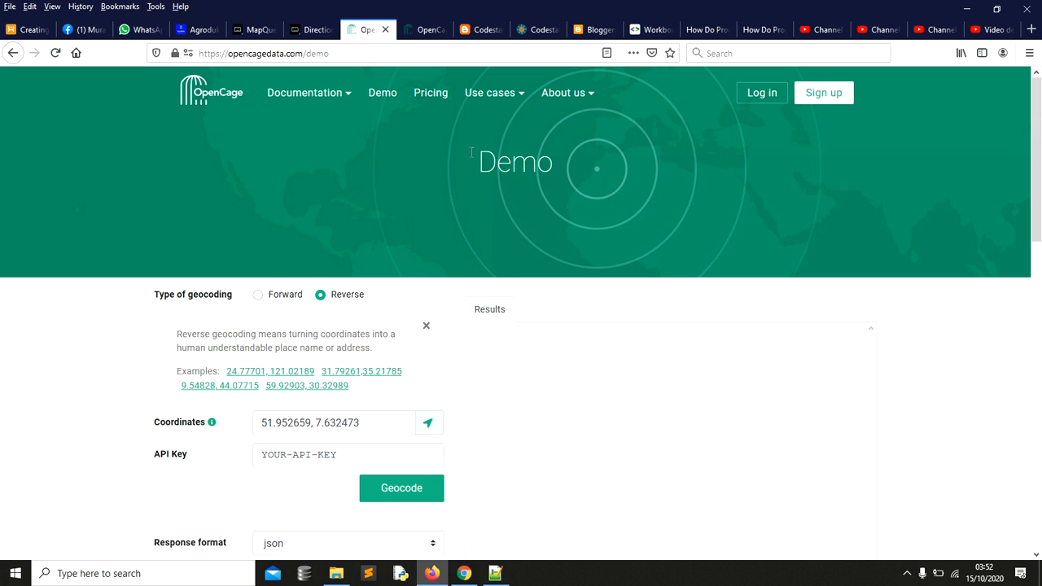
mouse_move(279, 303)
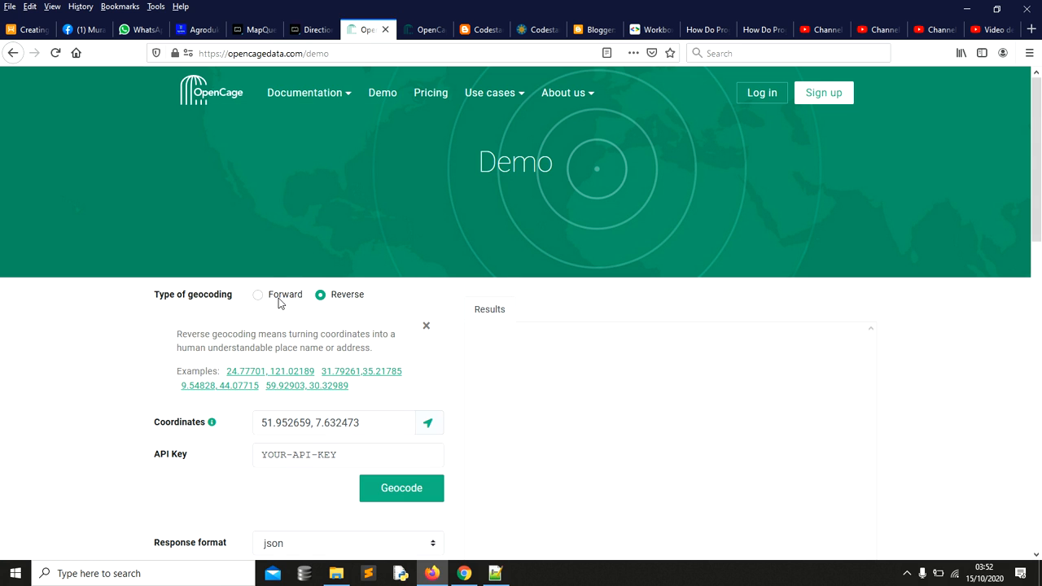
mouse_move(454, 294)
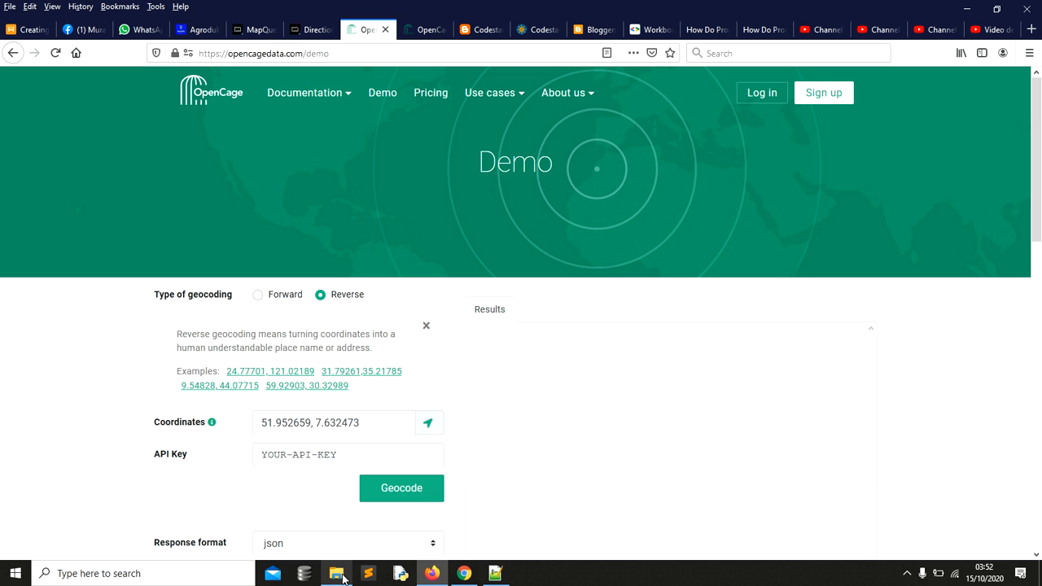
left_click(324, 573)
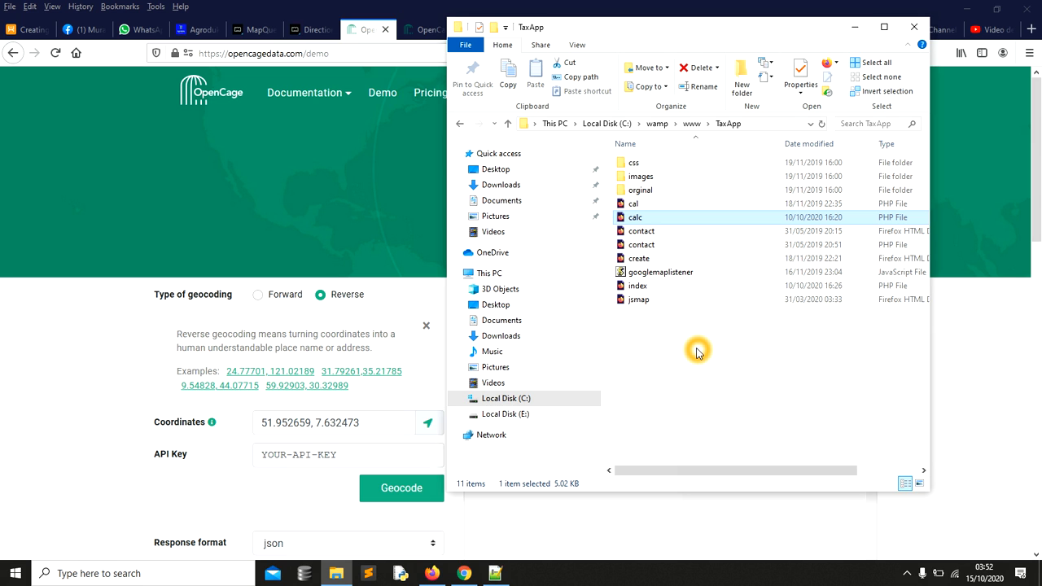
mouse_move(702, 230)
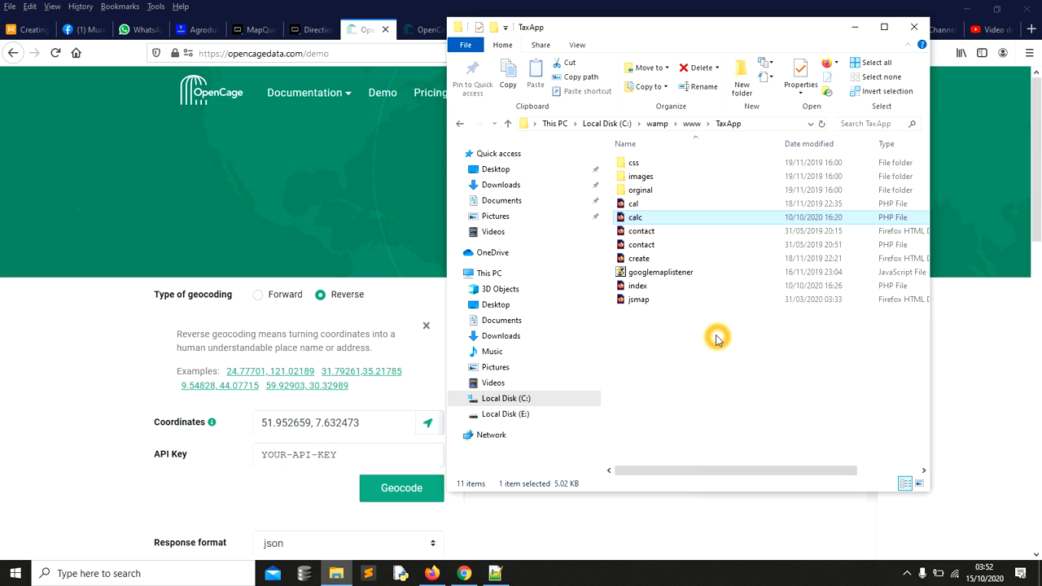
mouse_move(740, 271)
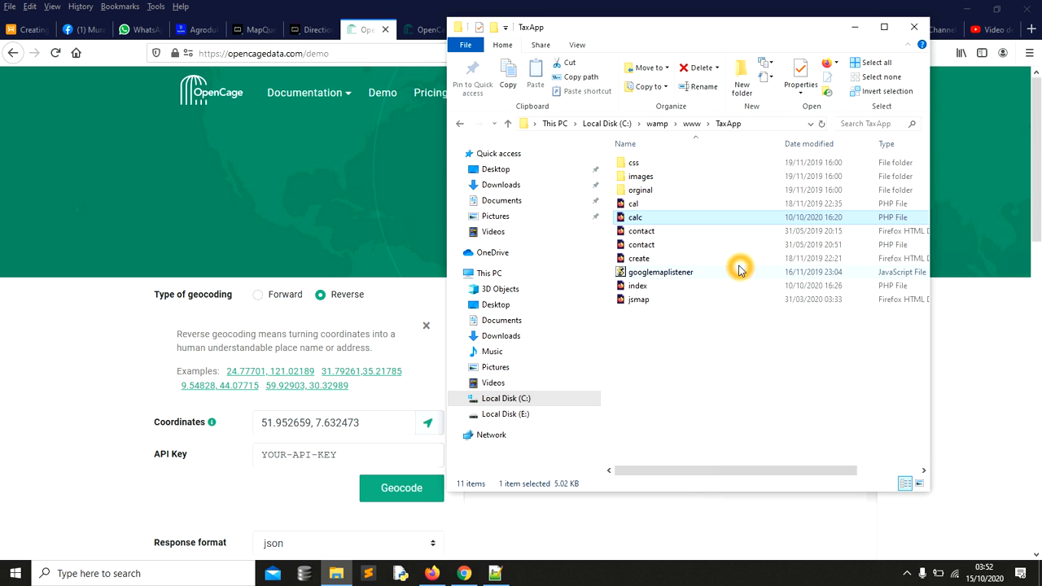
mouse_move(856, 29)
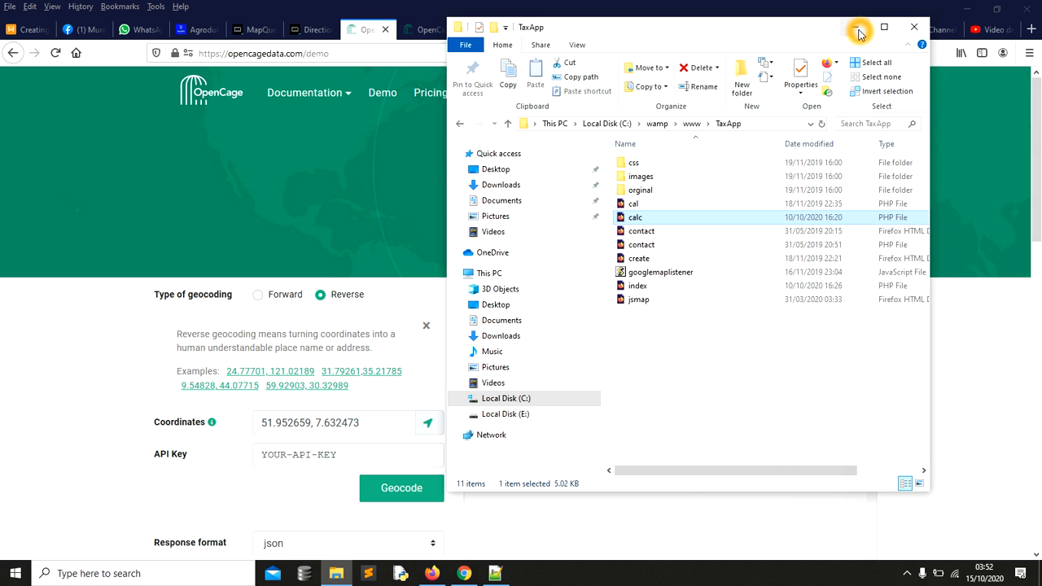
left_click(856, 27)
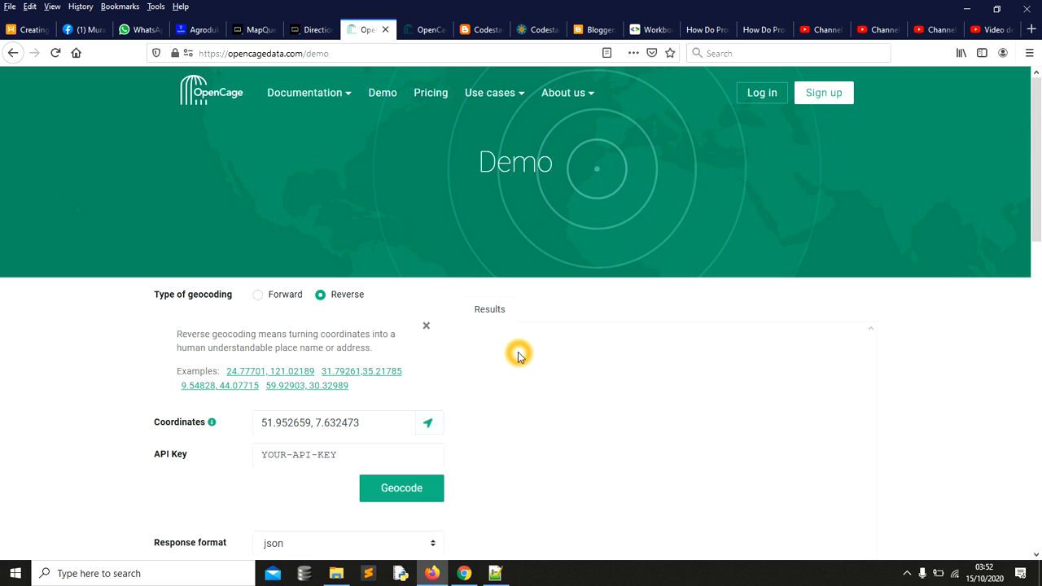
mouse_move(502, 371)
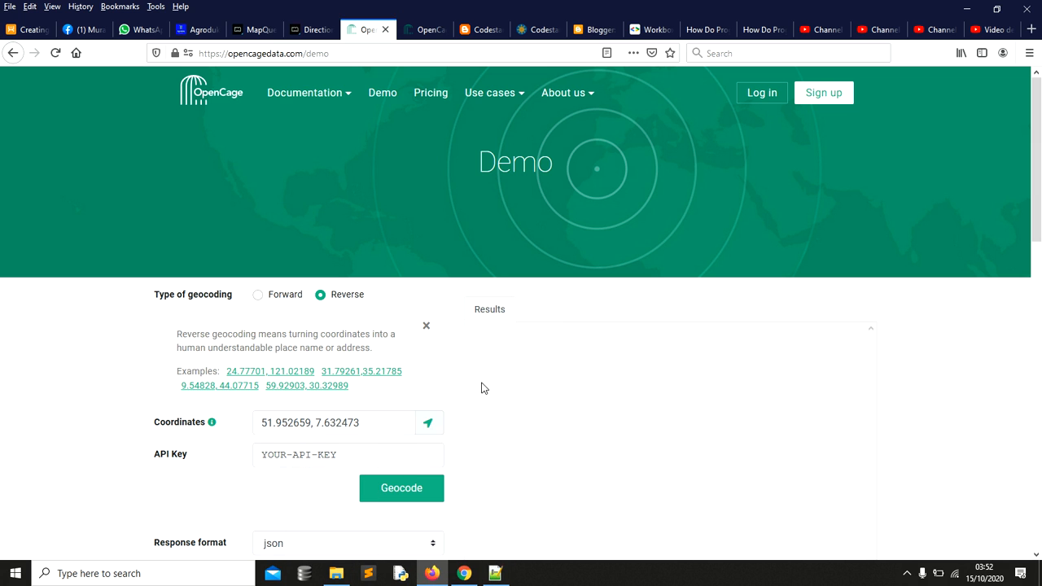
left_click(331, 573)
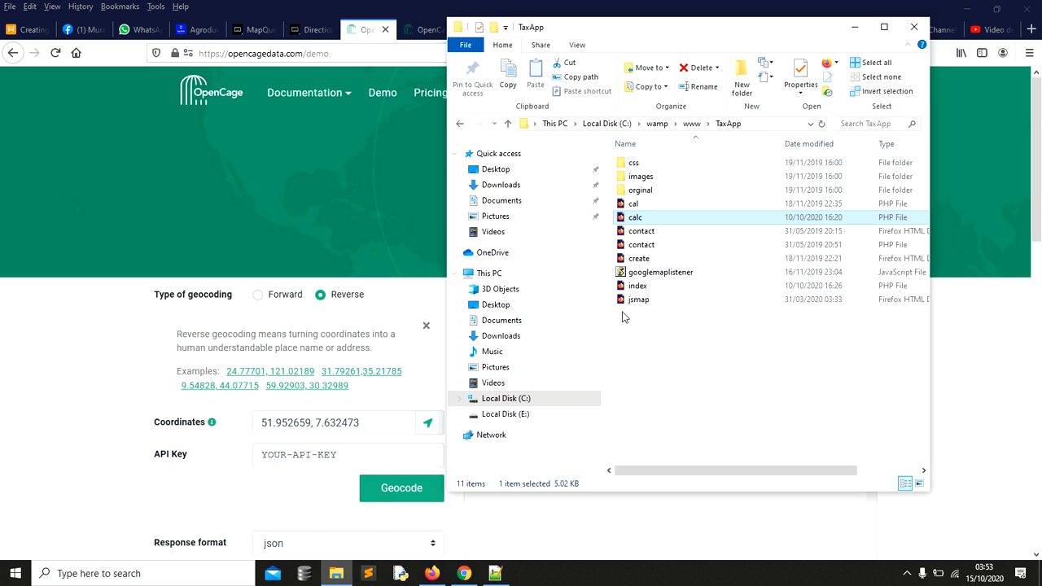
mouse_move(653, 220)
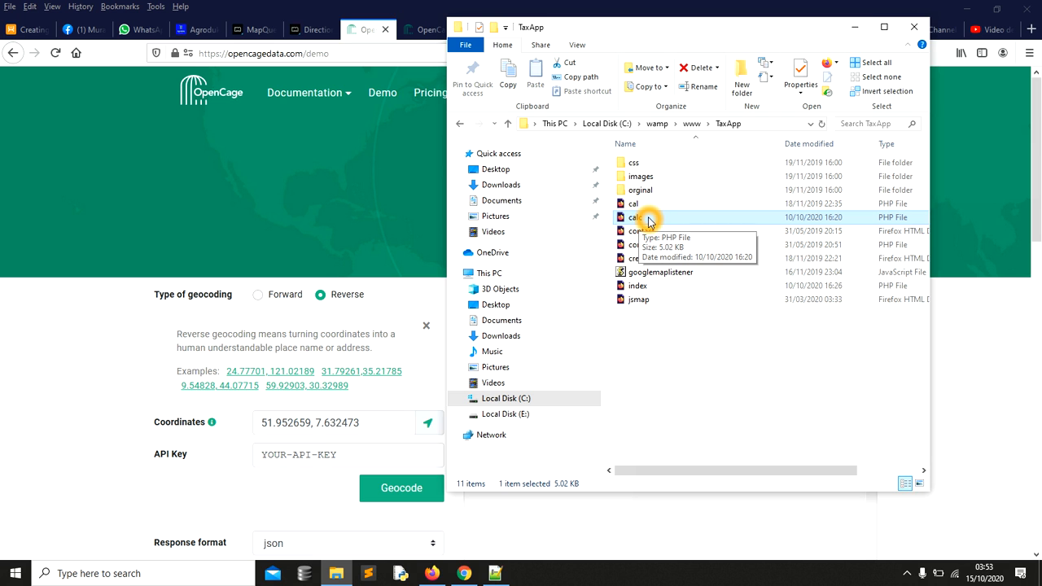
mouse_move(376, 257)
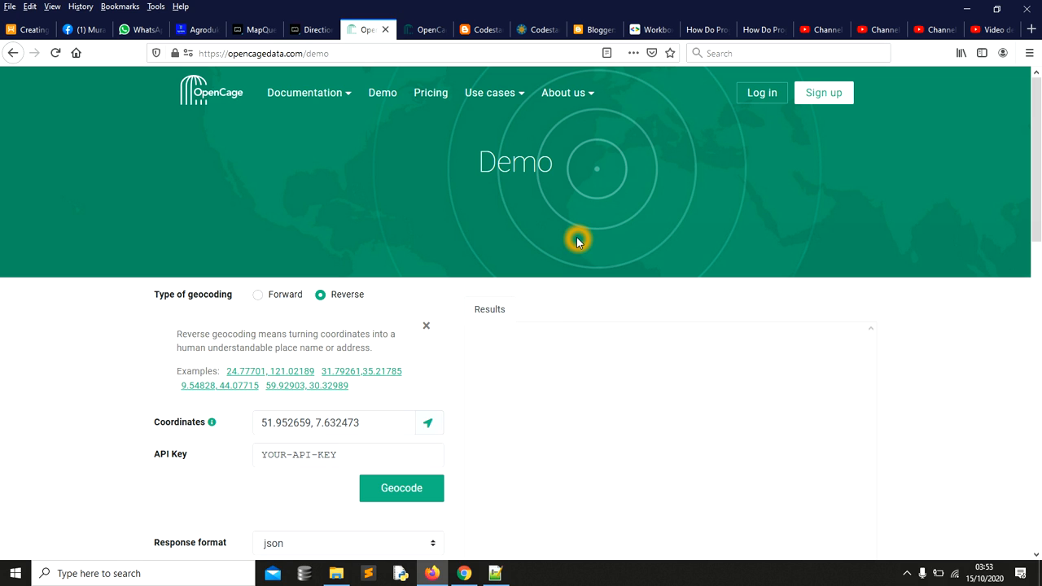
mouse_move(492, 228)
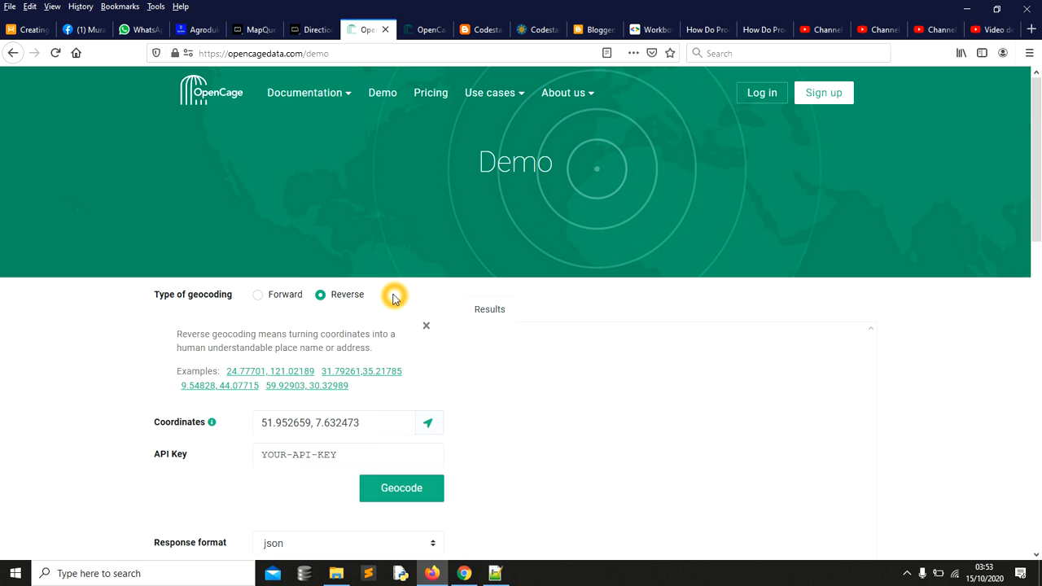
mouse_move(621, 236)
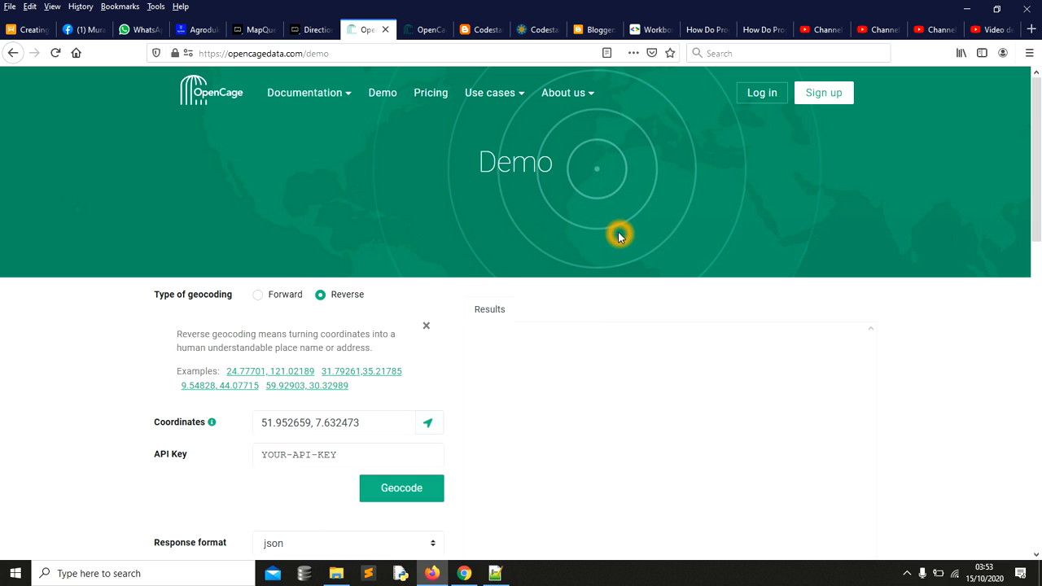
mouse_move(627, 236)
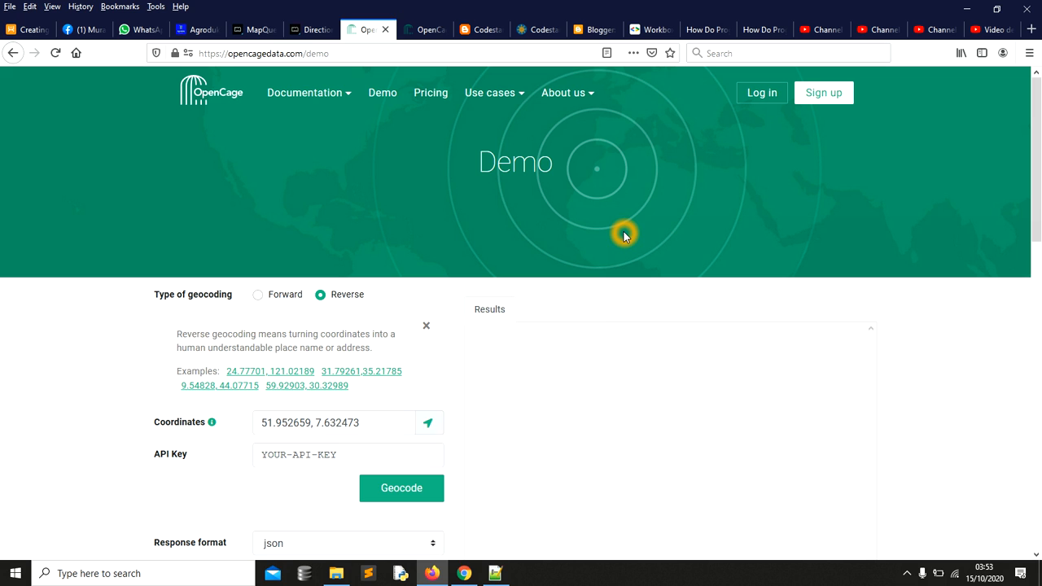
mouse_move(616, 236)
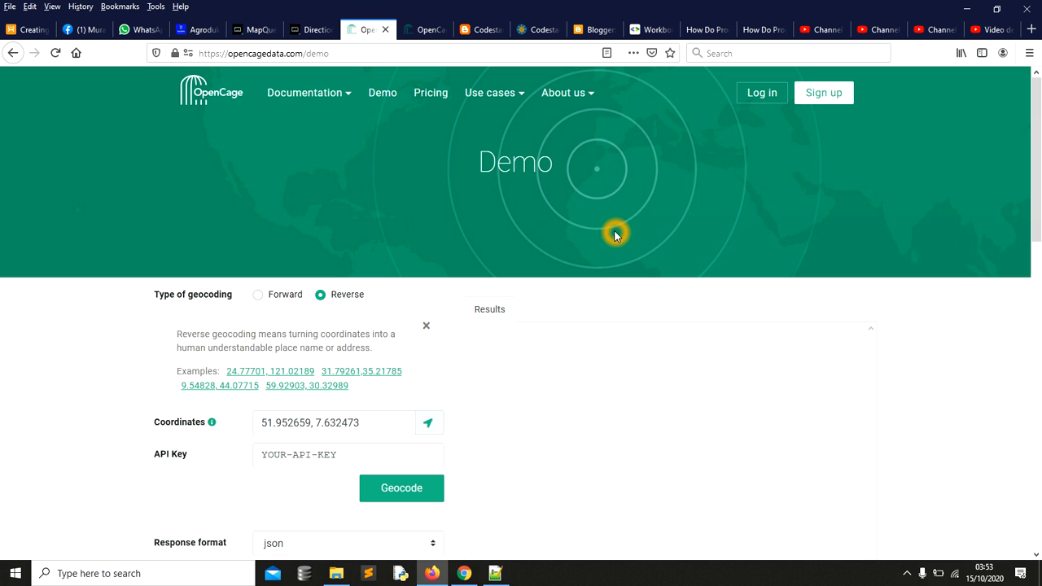
mouse_move(618, 214)
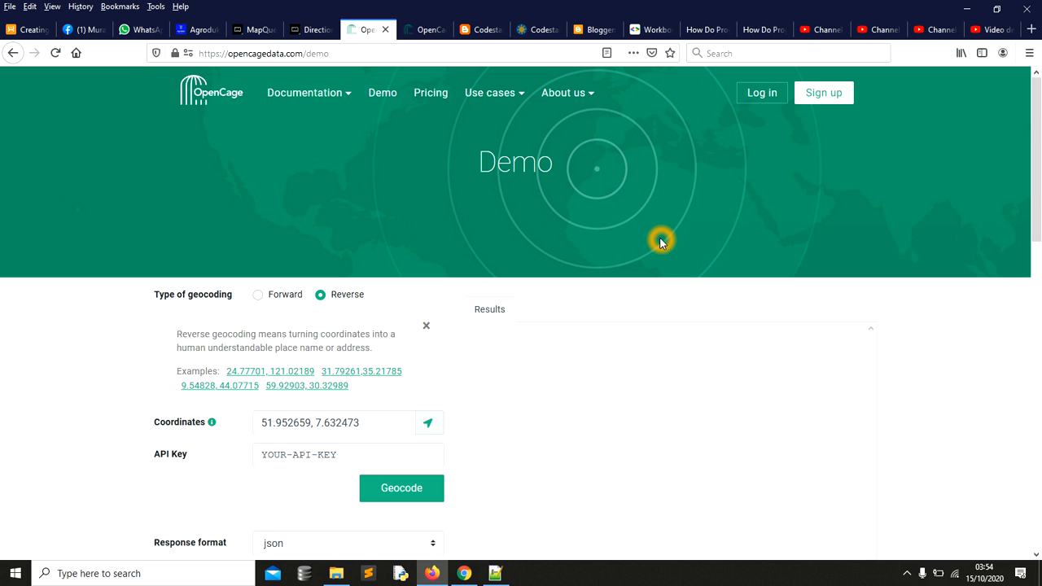
mouse_move(619, 223)
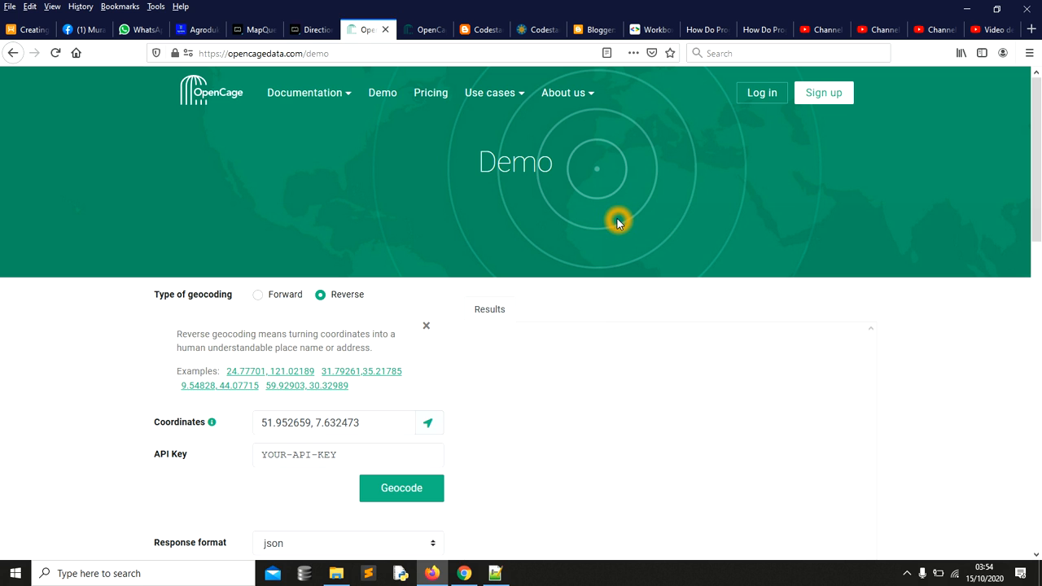
left_click(491, 92)
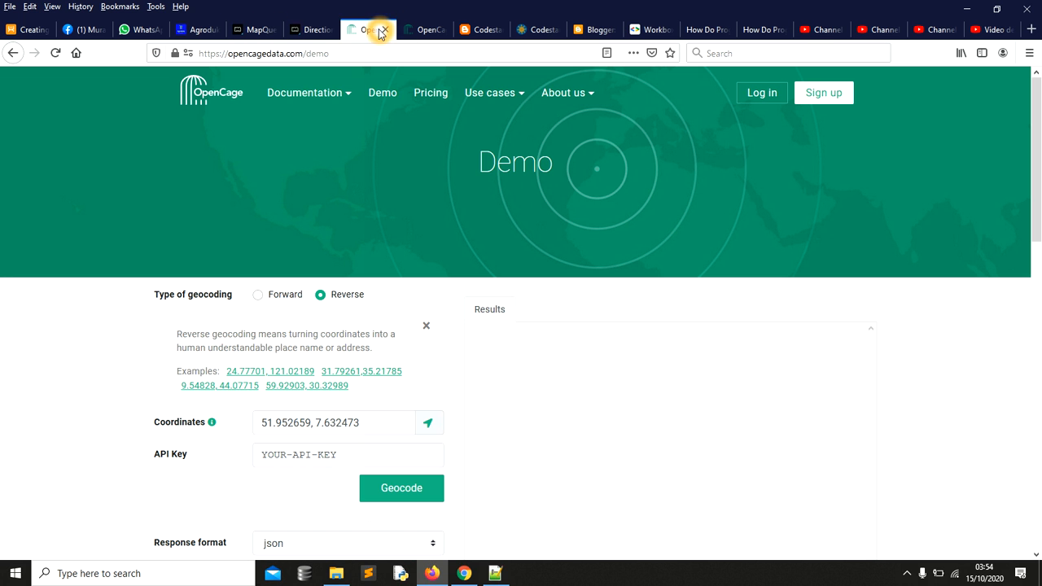
mouse_move(440, 255)
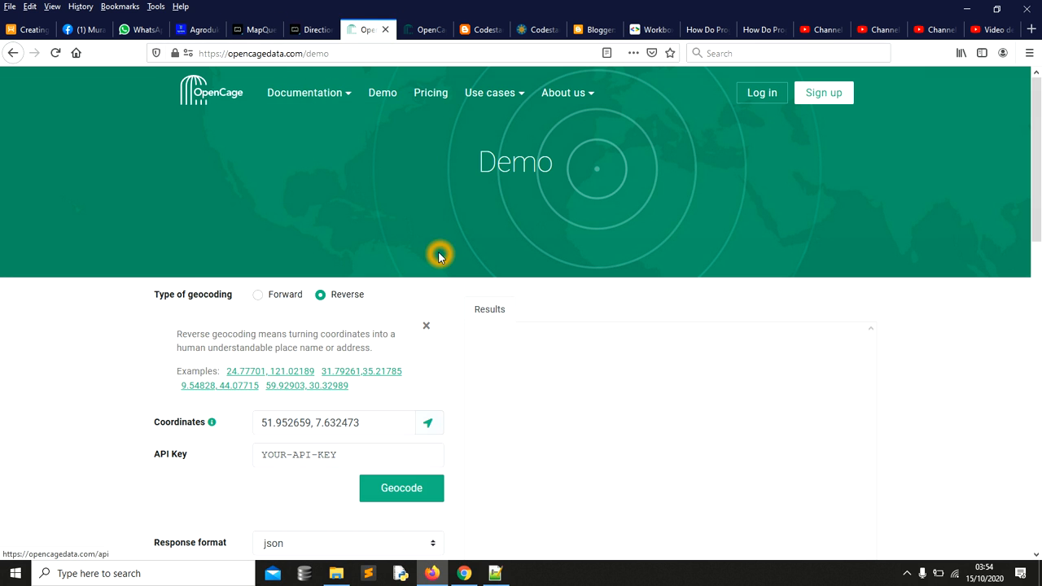
mouse_move(491, 402)
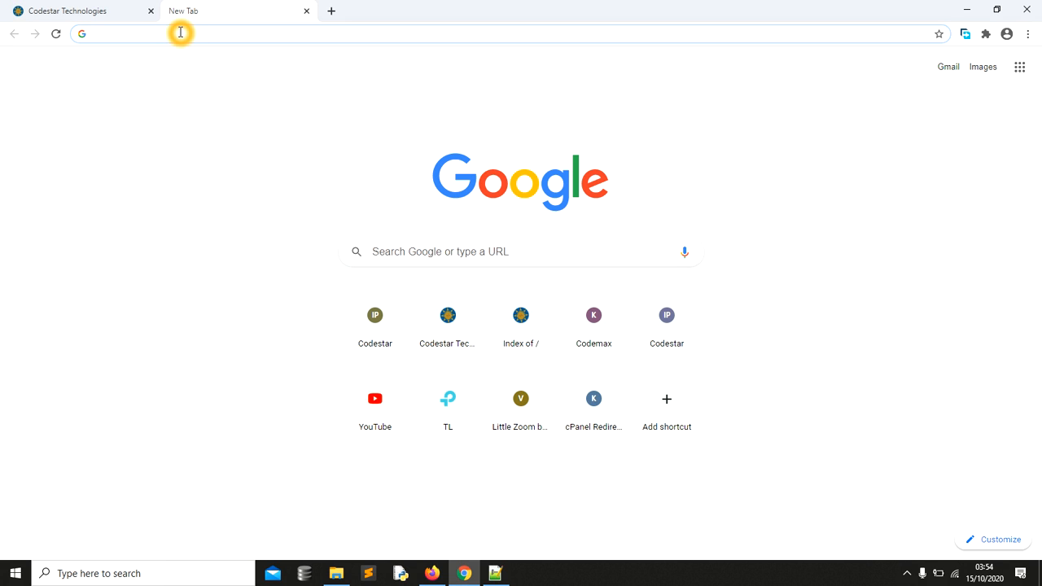
Load localhost in Chrome and open the TaxApp project from the index
type("localhost")
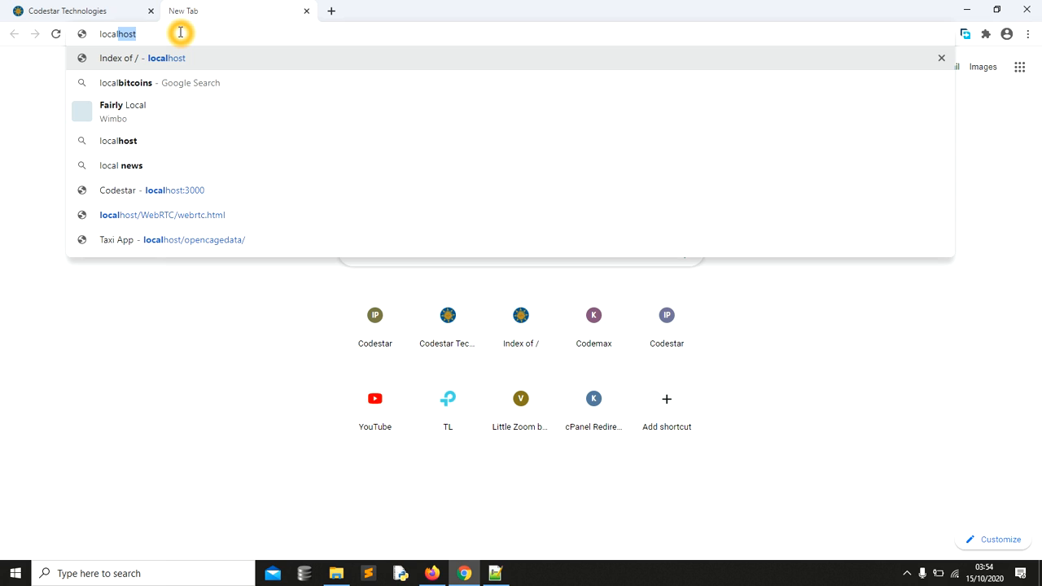
left_click(145, 57)
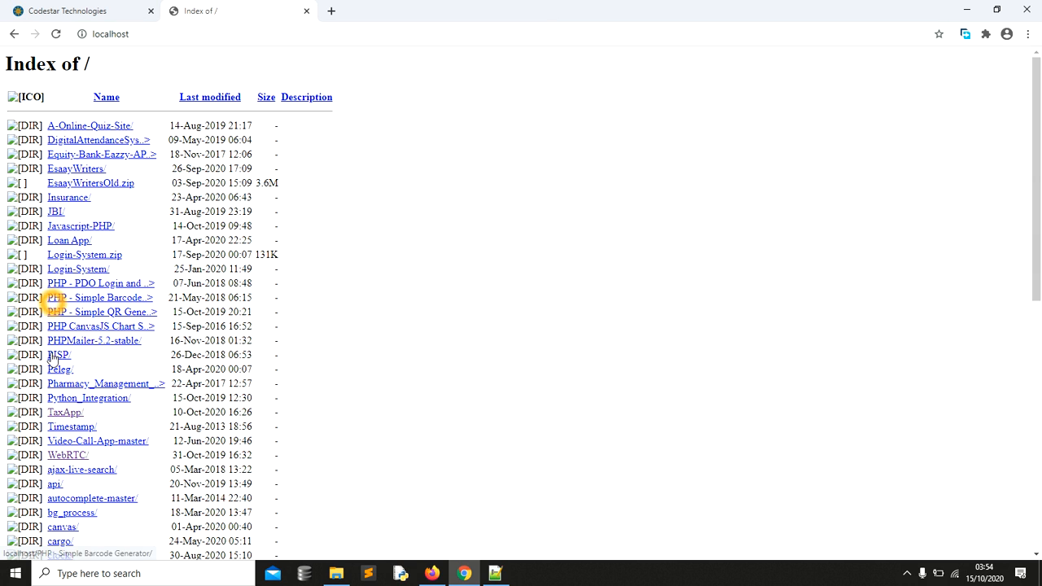
left_click(66, 412)
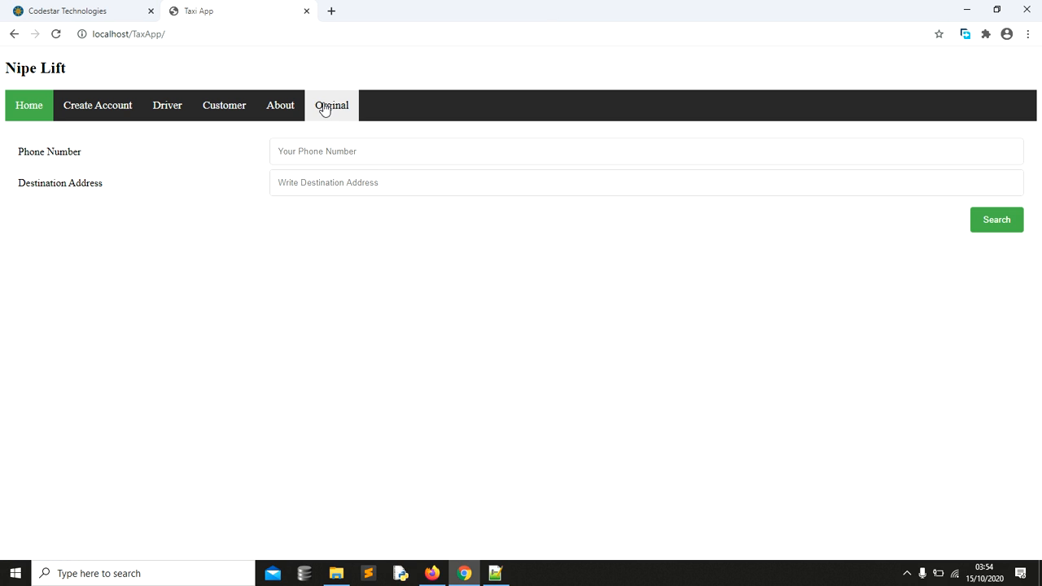
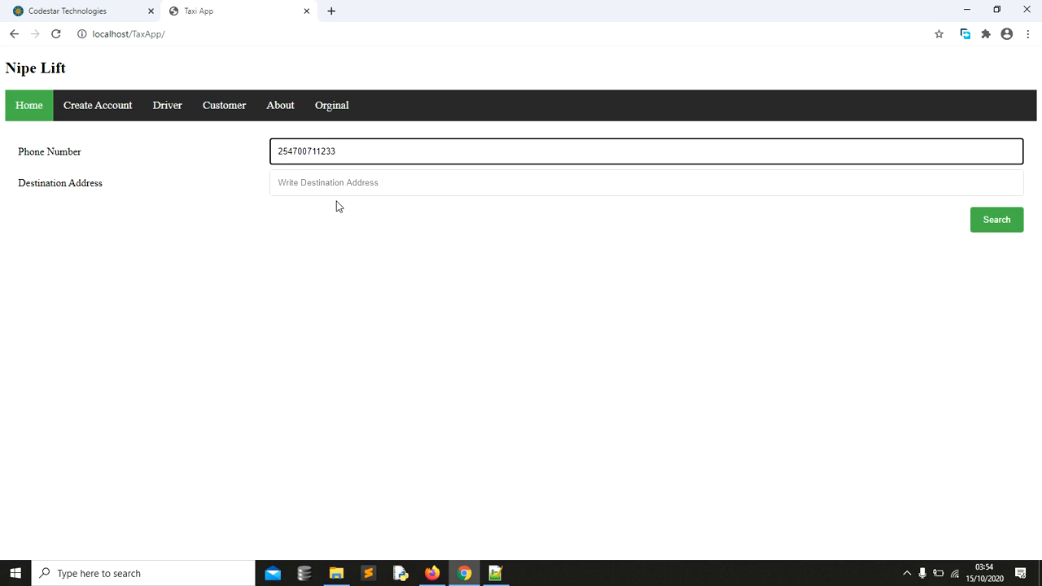
Fill in the phone number and destination 'thika, kenya', then submit the search
left_click(354, 183)
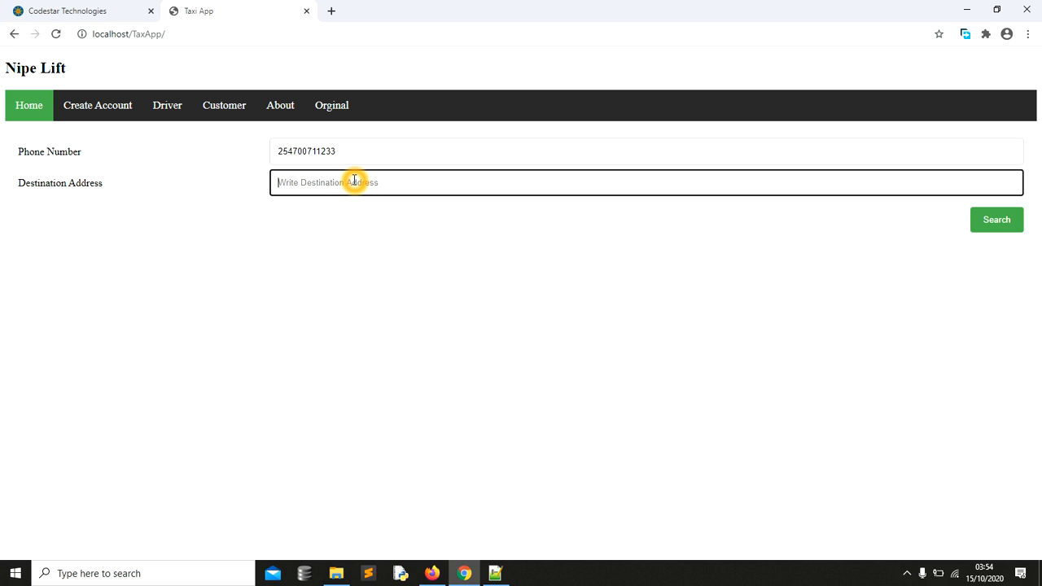
type("thika")
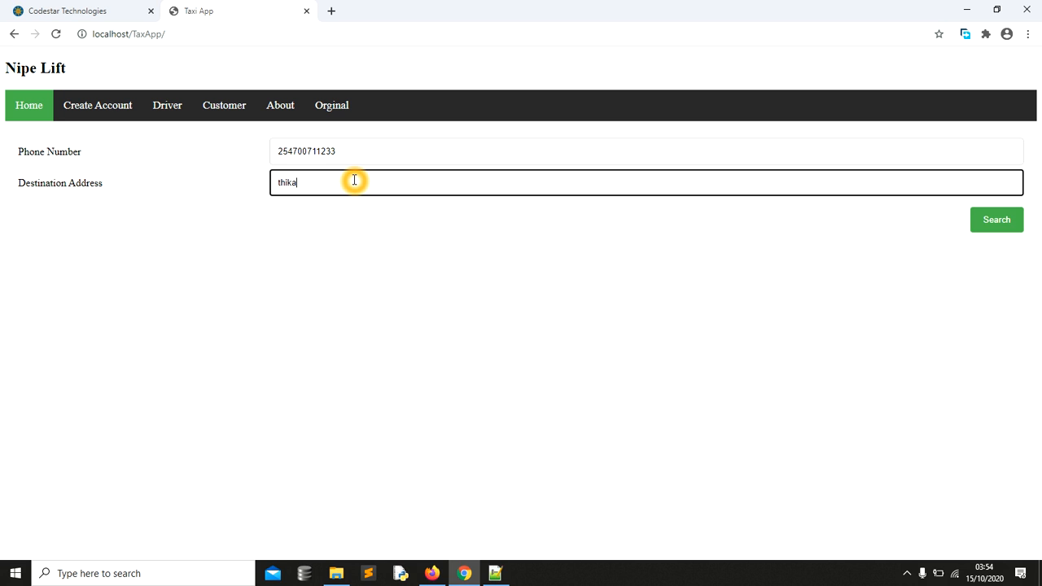
type(".")
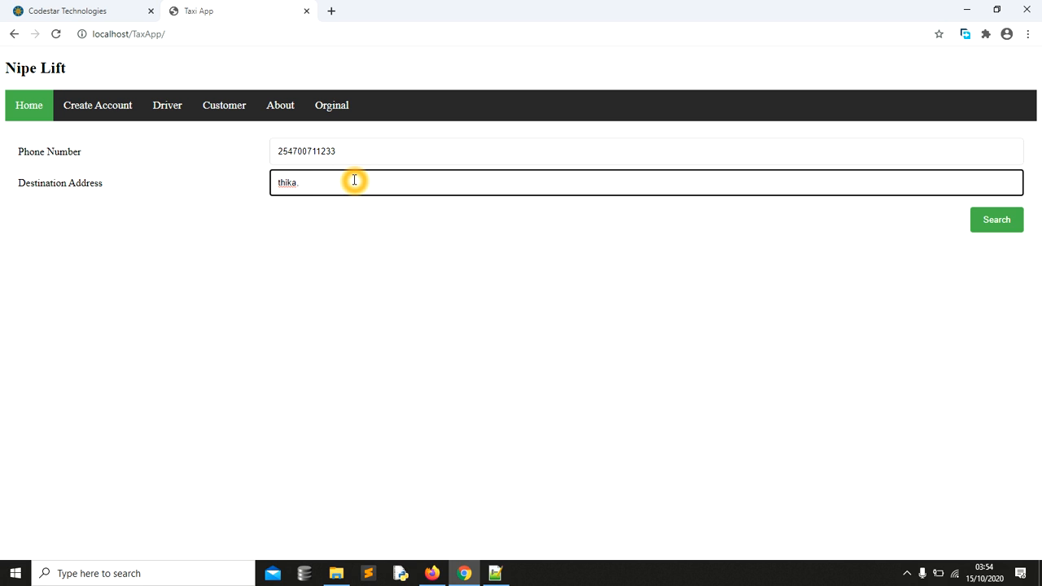
type("keny")
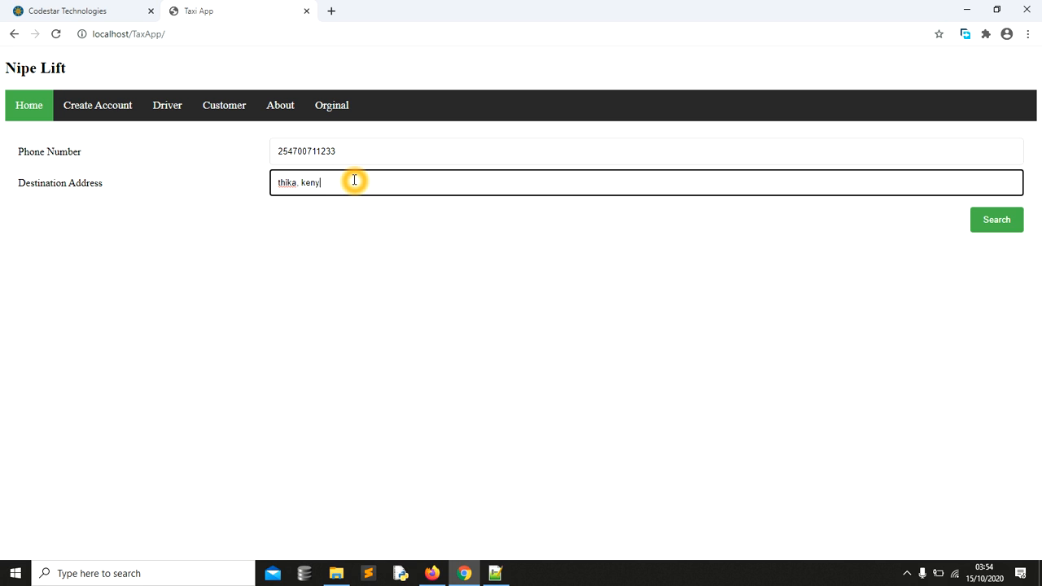
left_click(996, 219)
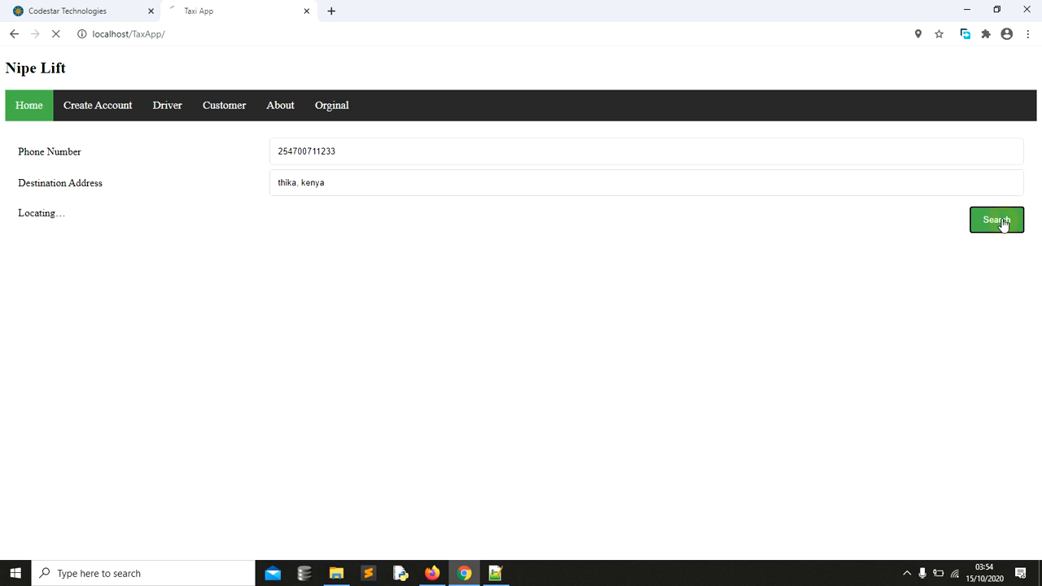
Review the distance of about 48.26 and price 1206.56, then request the taxi
left_click(997, 219)
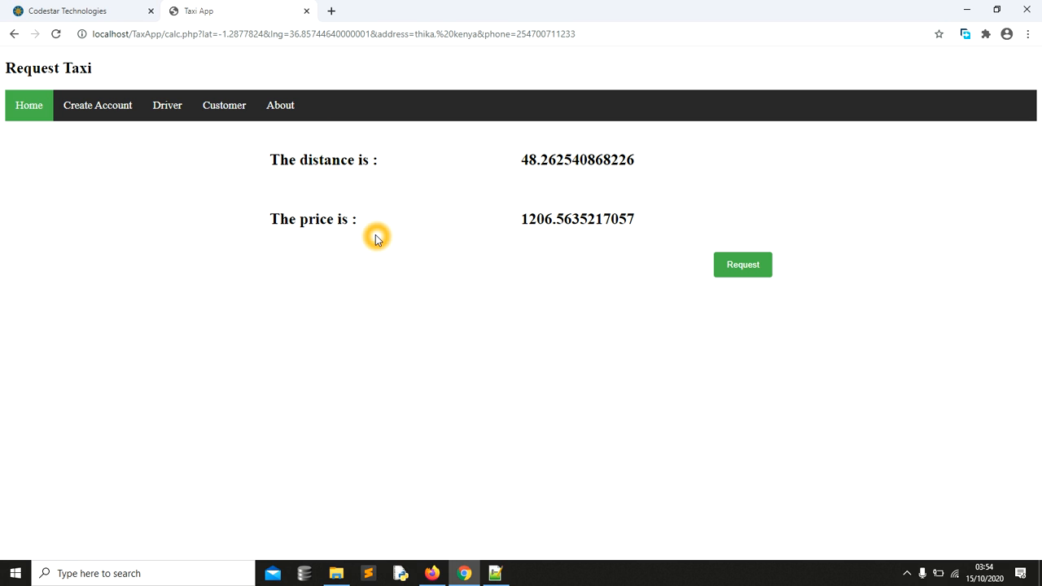
mouse_move(545, 246)
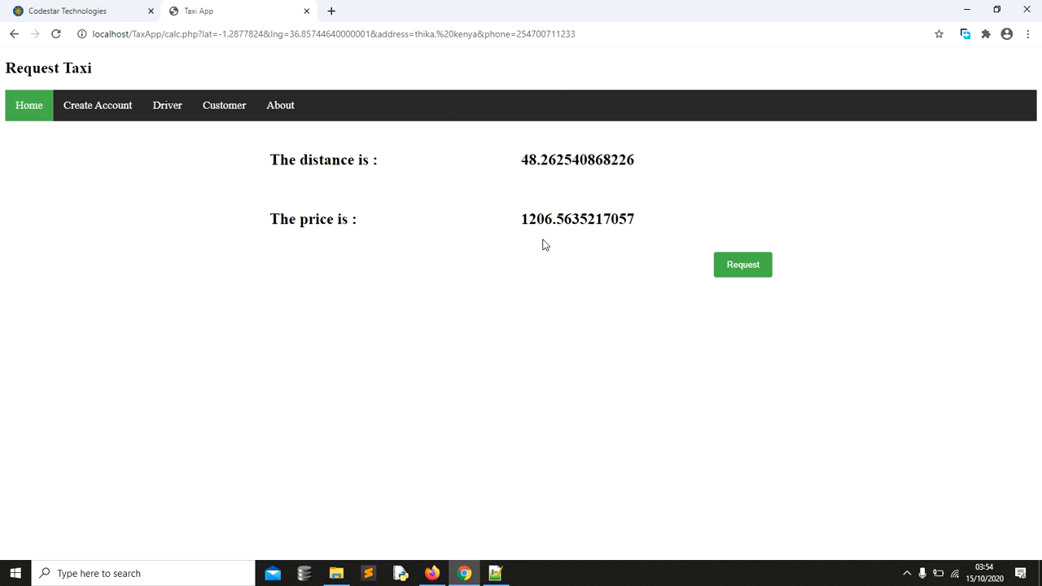
left_click_drag(521, 160, 635, 160)
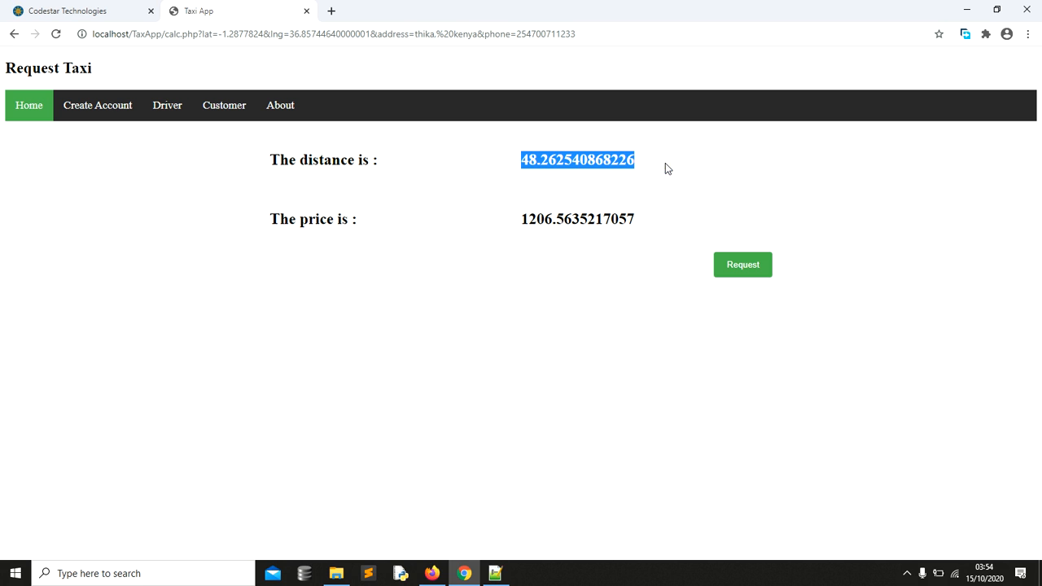
mouse_move(588, 214)
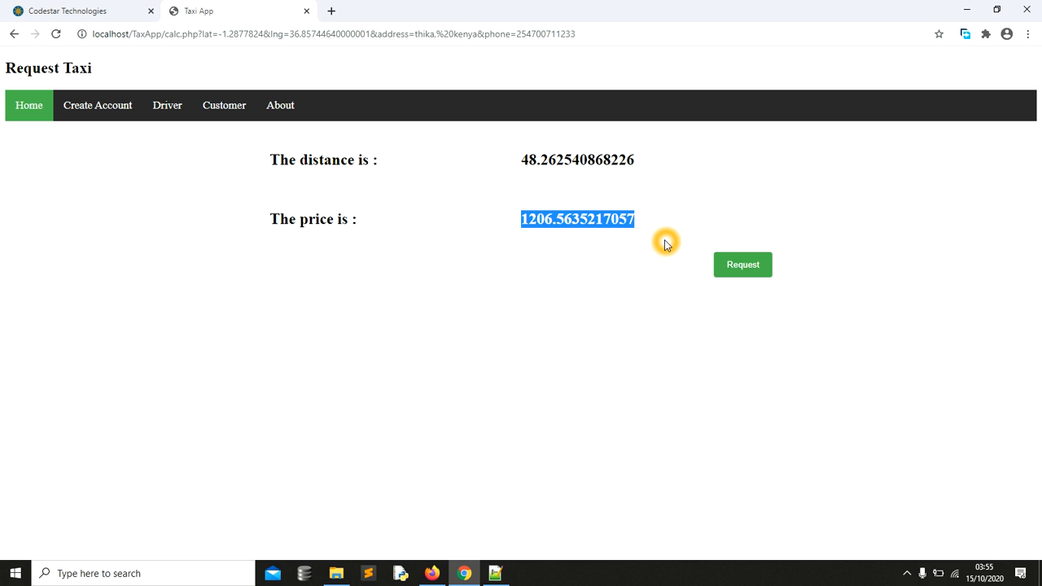
left_click(742, 265)
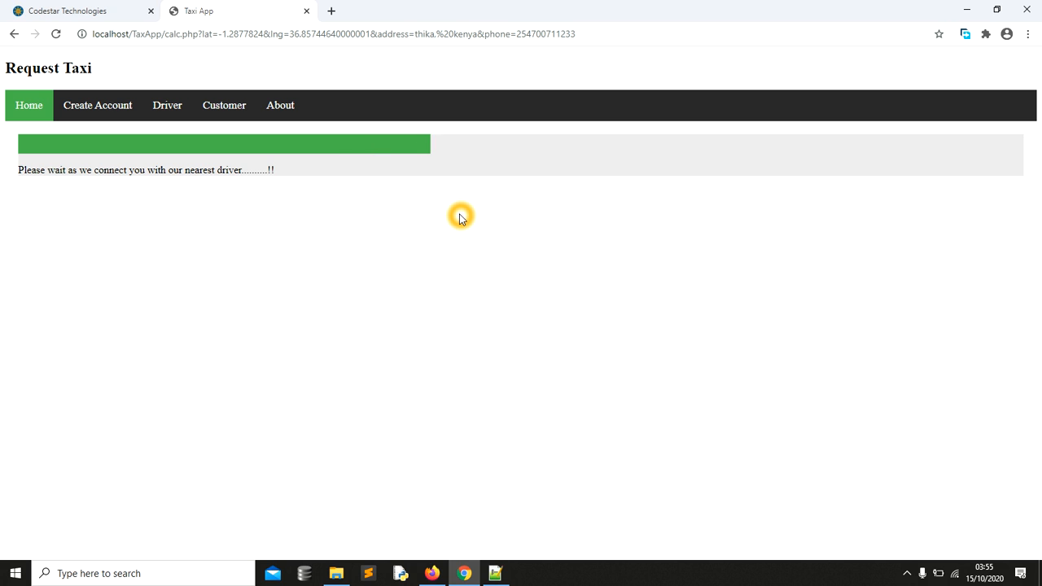
mouse_move(443, 222)
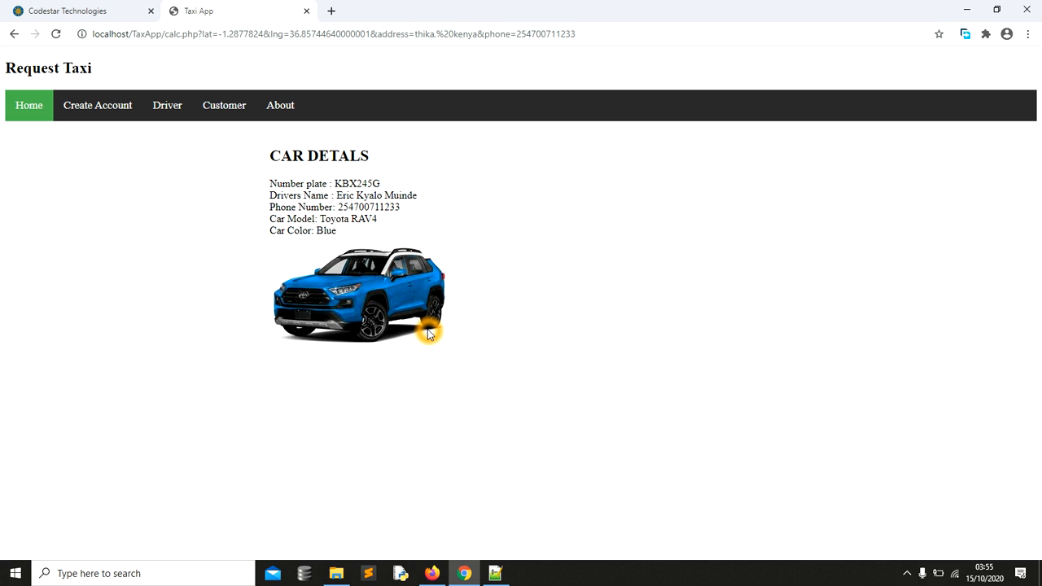
mouse_move(451, 217)
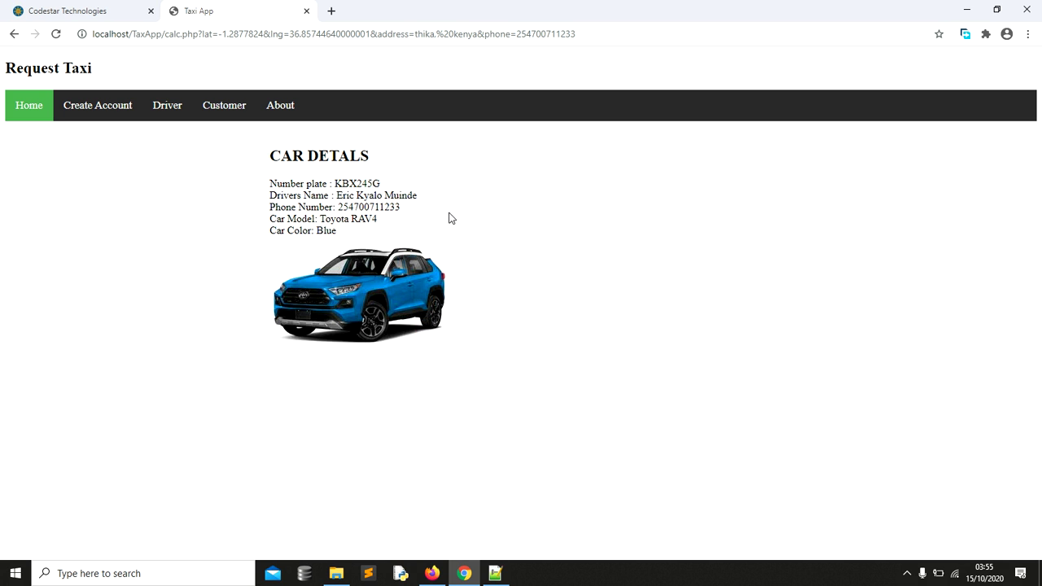
left_click(381, 183)
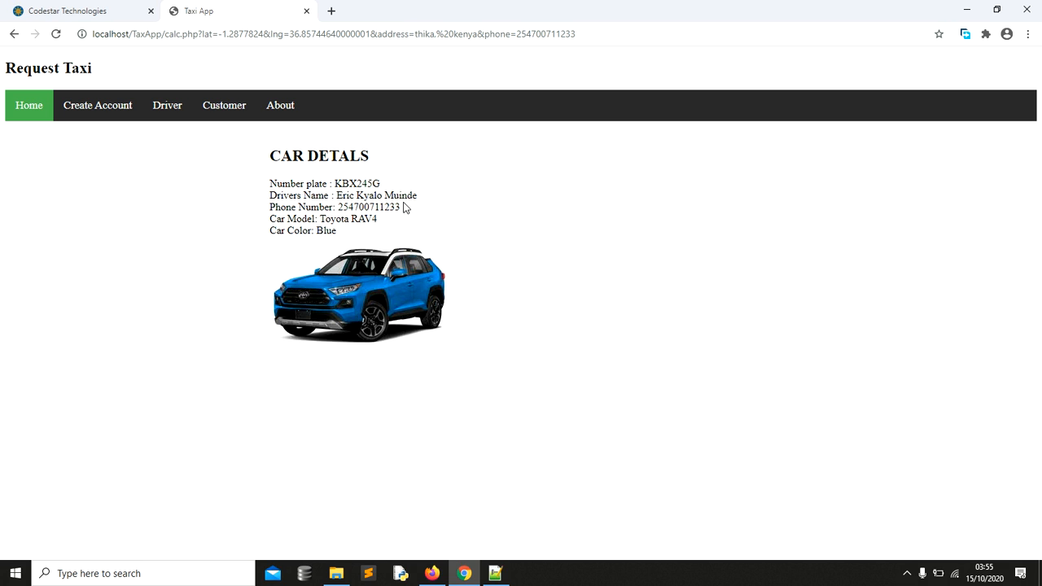
left_click(280, 155)
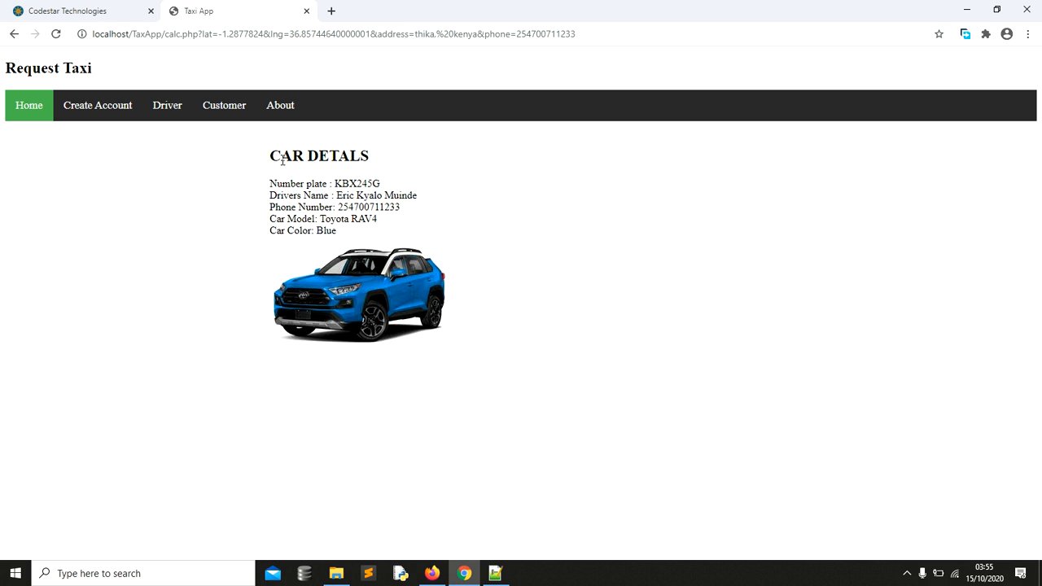
double_click(360, 183)
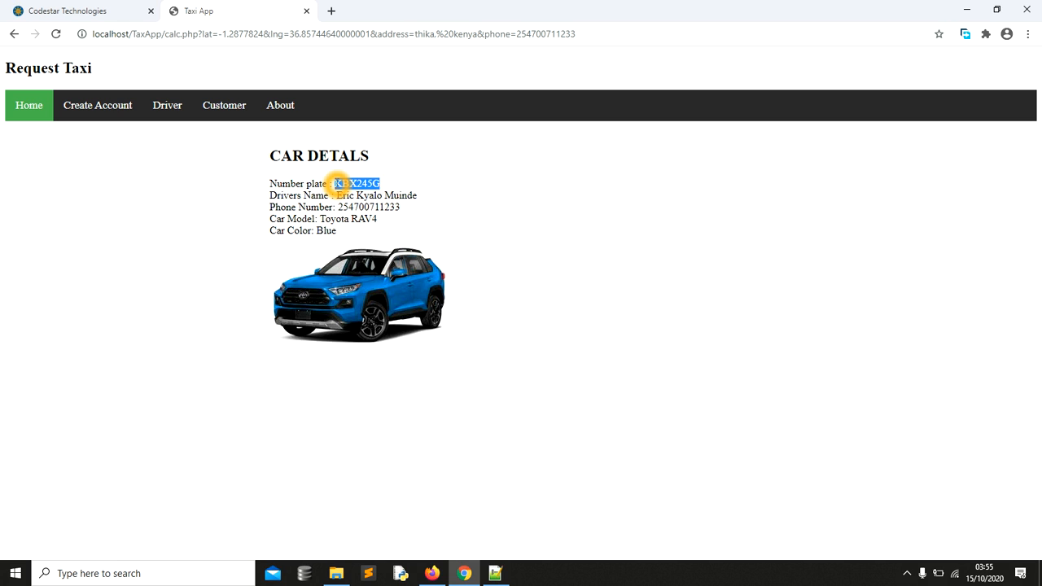